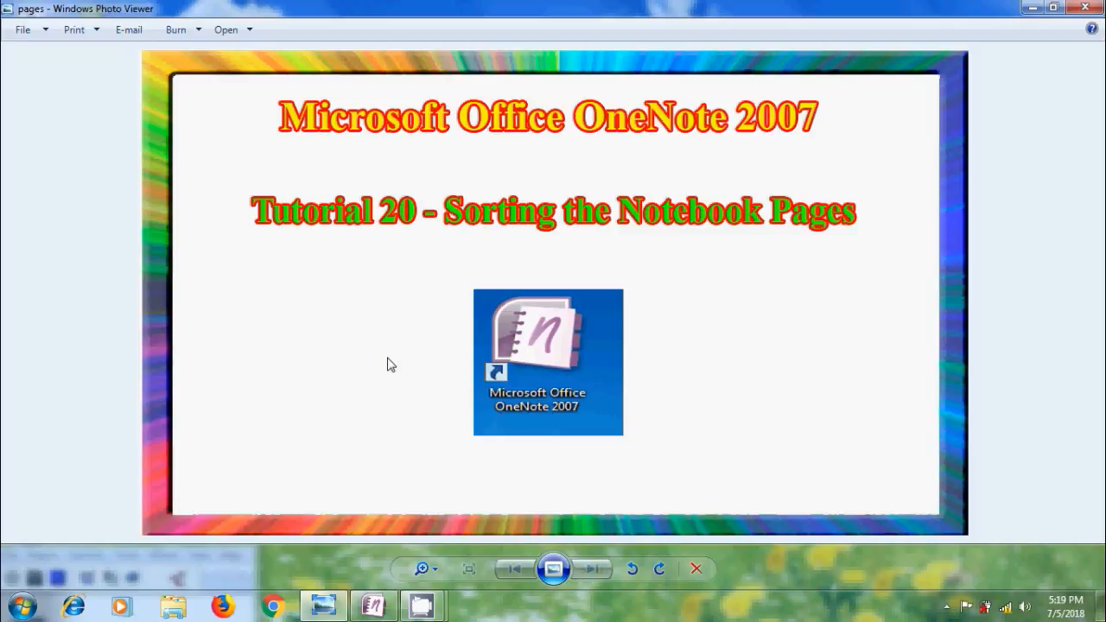
pyautogui.moveTo(345, 393)
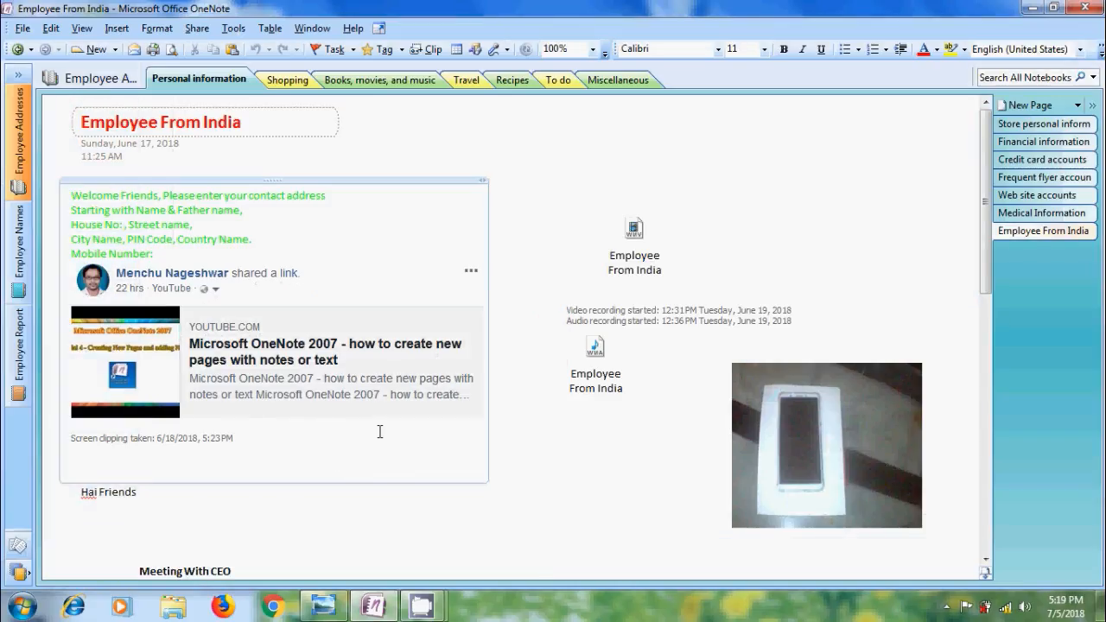
# Browse the Shopping, Books, Travel, Recipes, Planning and Research sections.
pyautogui.click(625, 136)
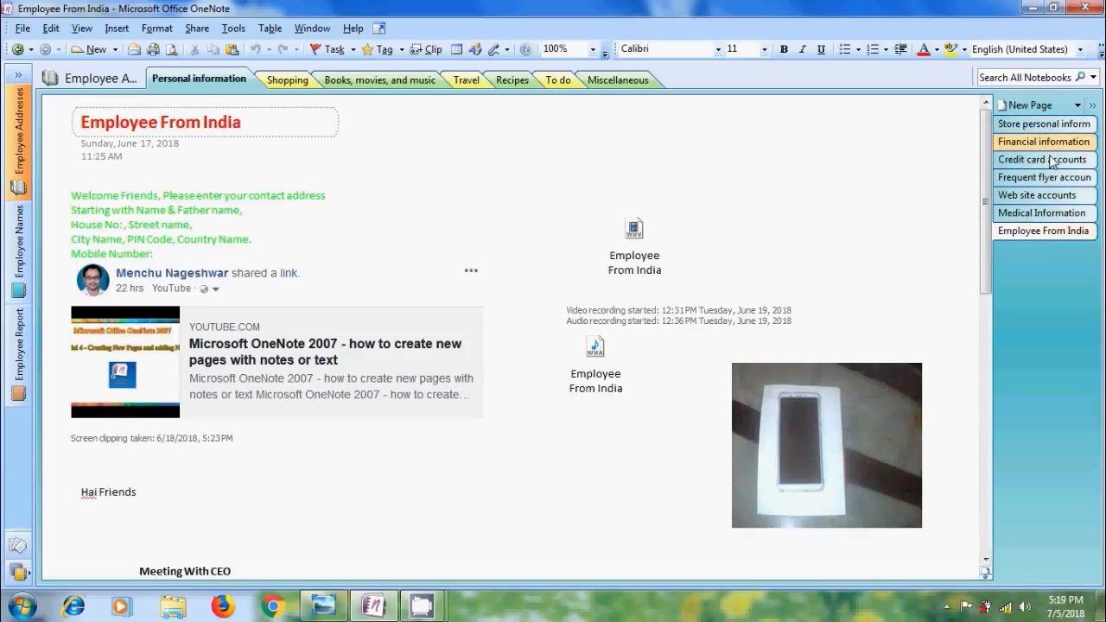
pyautogui.click(281, 79)
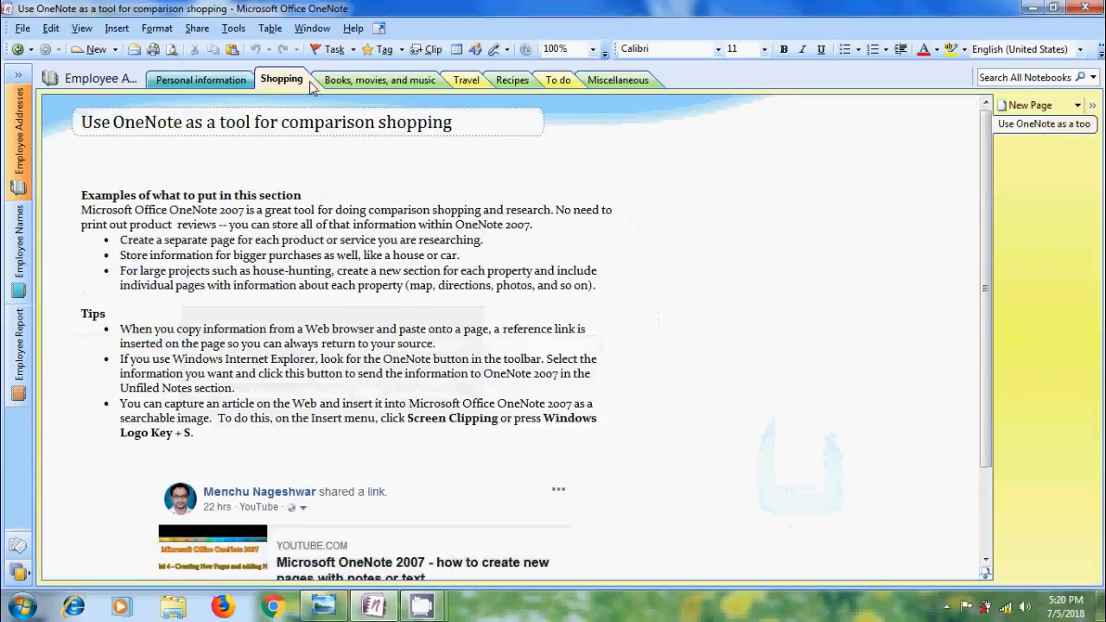
pyautogui.click(378, 80)
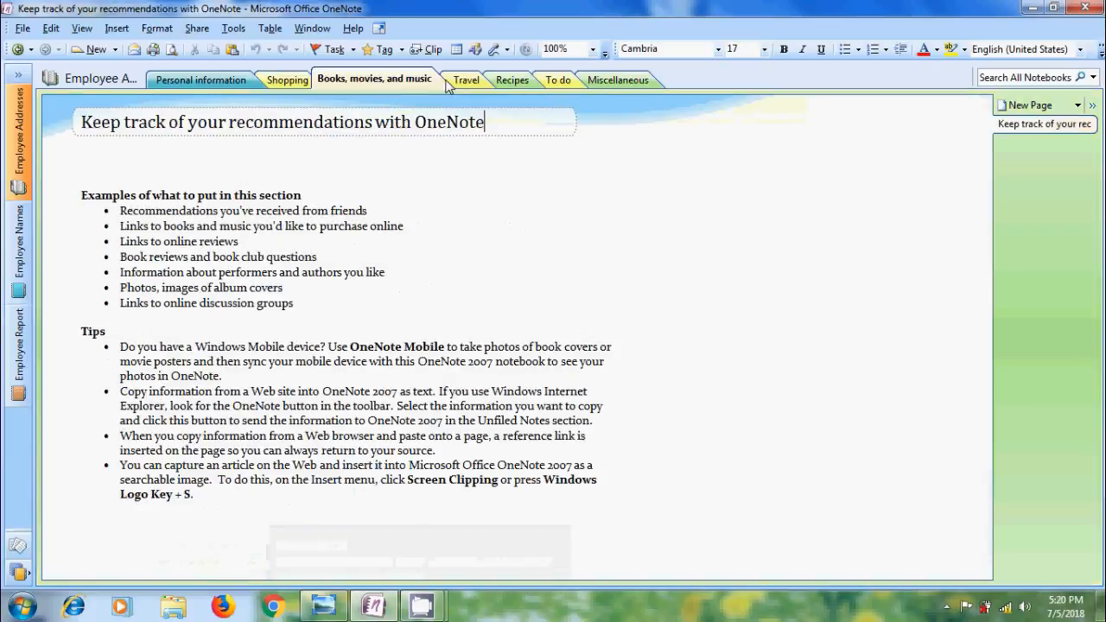
pyautogui.click(463, 78)
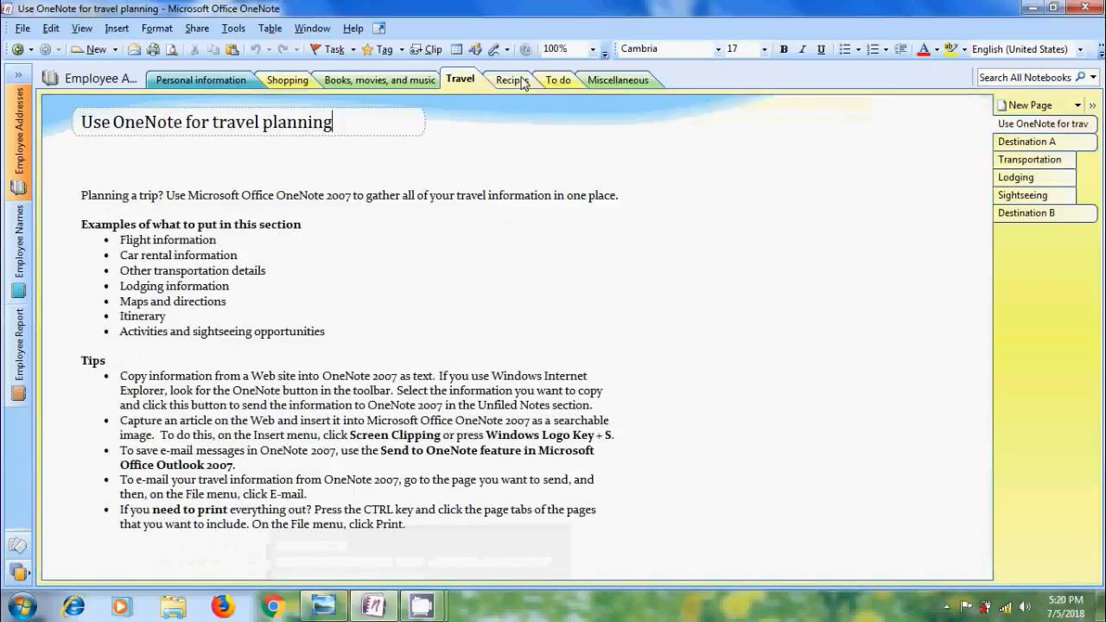
pyautogui.click(614, 79)
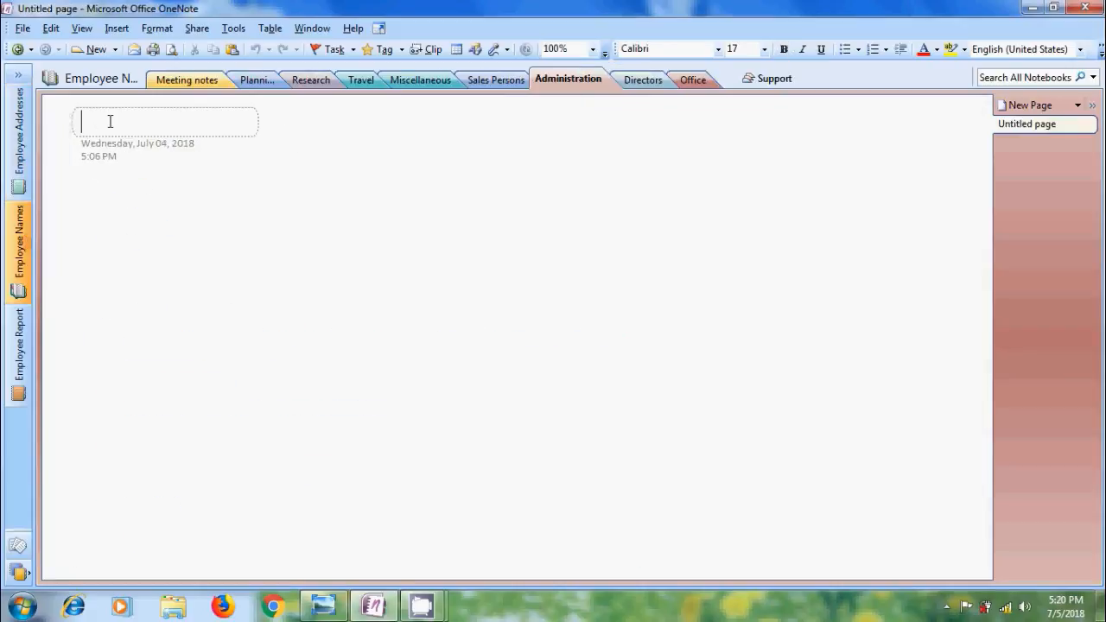
pyautogui.click(253, 79)
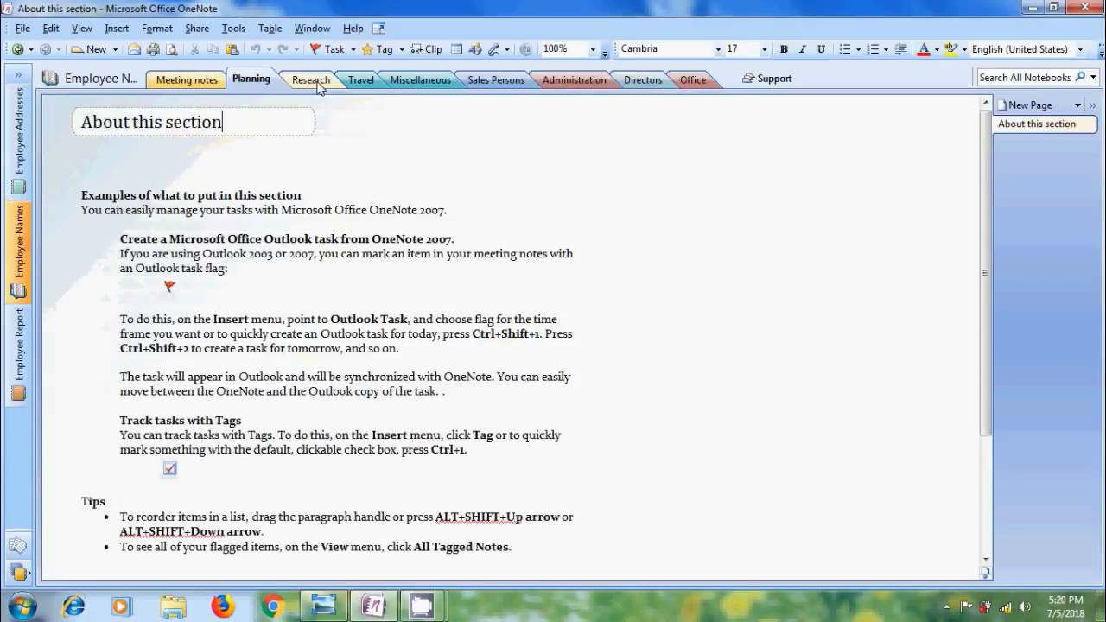
pyautogui.click(419, 79)
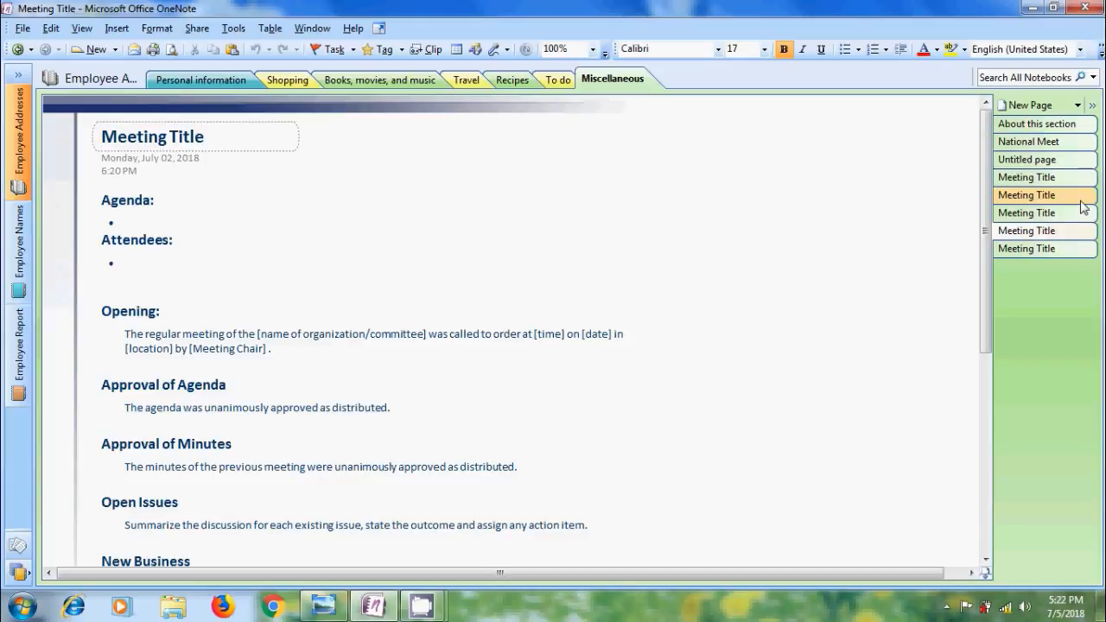
# Bring up the View menu's page-listing options, including Pages Sorted By Date.
pyautogui.click(73, 28)
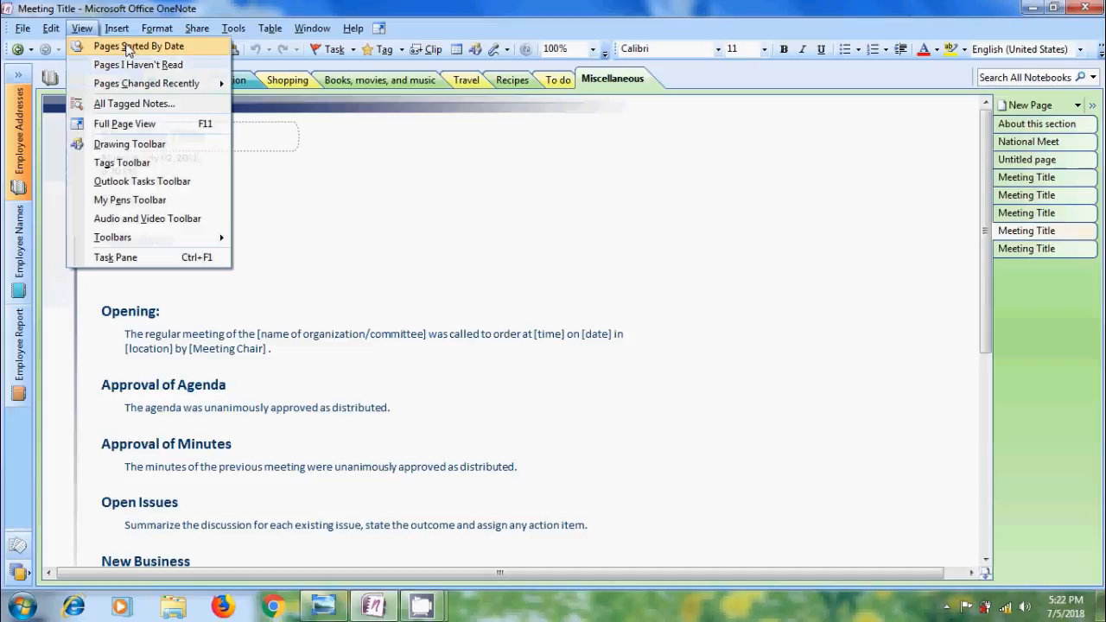
pyautogui.moveTo(138, 64)
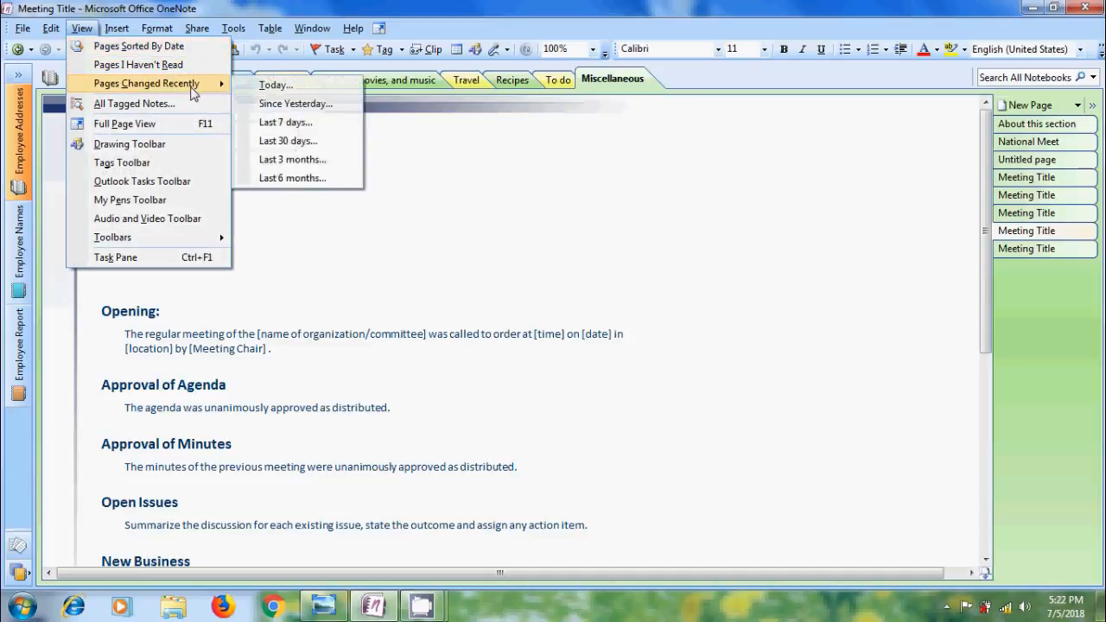
pyautogui.moveTo(298, 84)
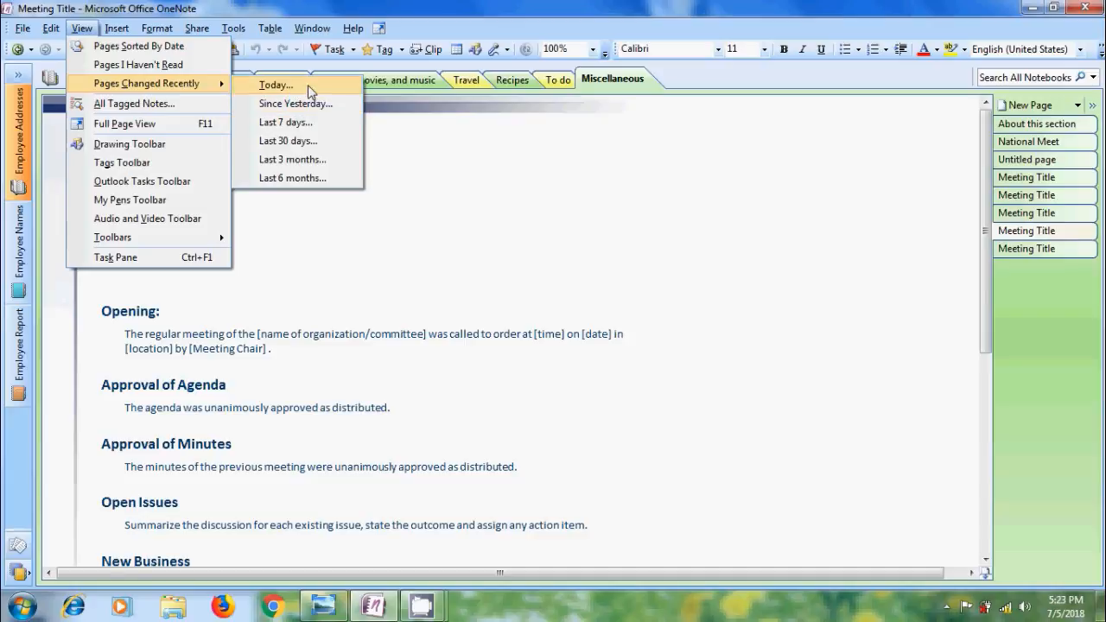
pyautogui.moveTo(331, 105)
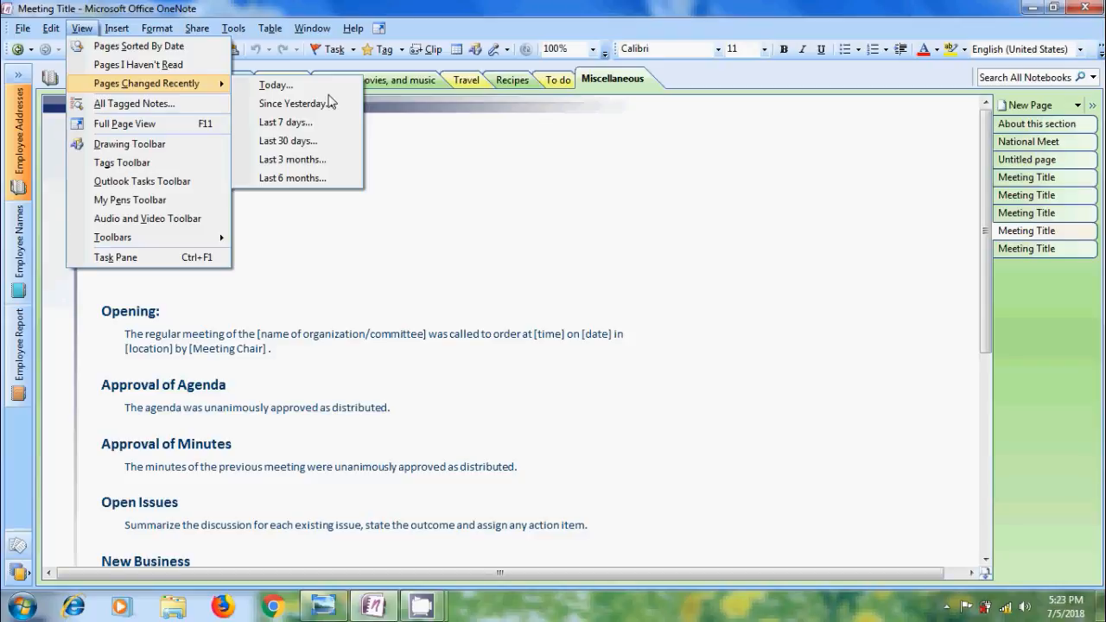
pyautogui.moveTo(139, 46)
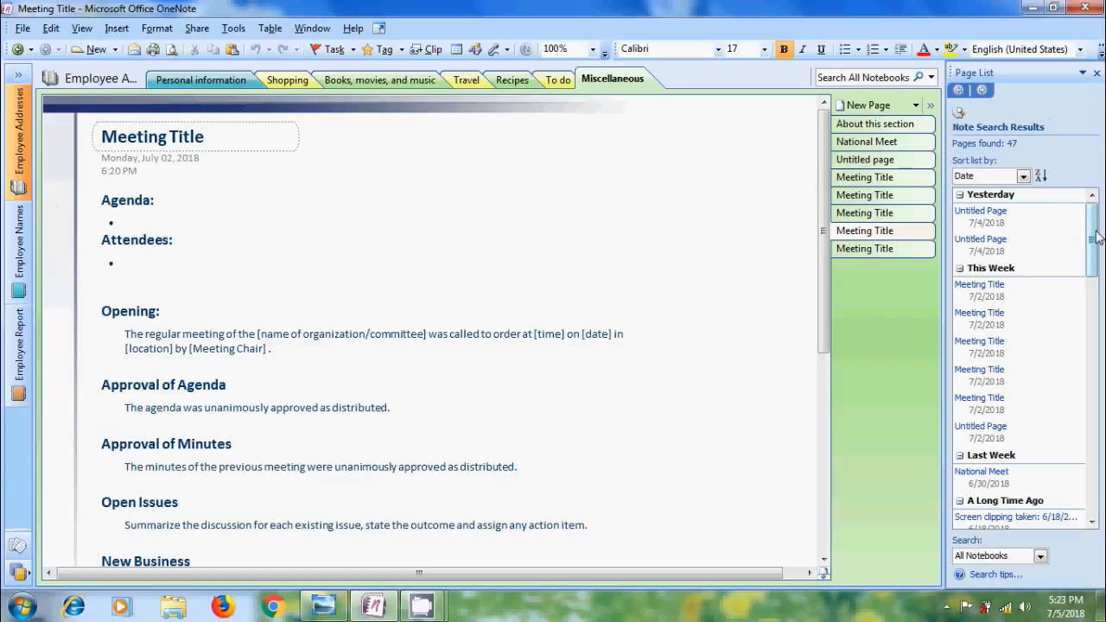
pyautogui.scroll(-3)
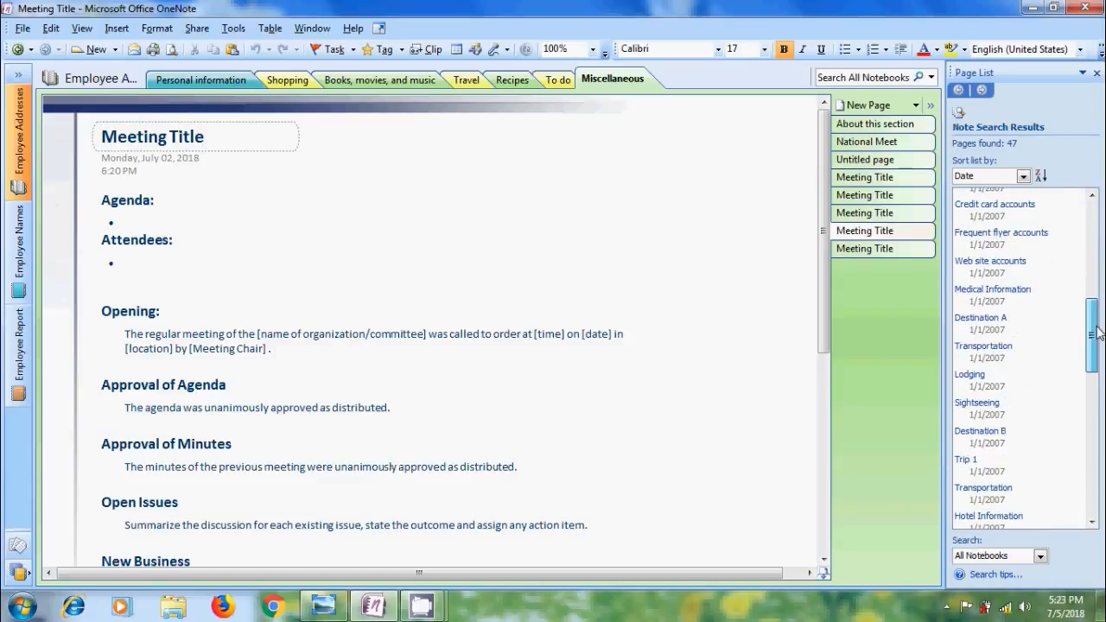
pyautogui.scroll(-3)
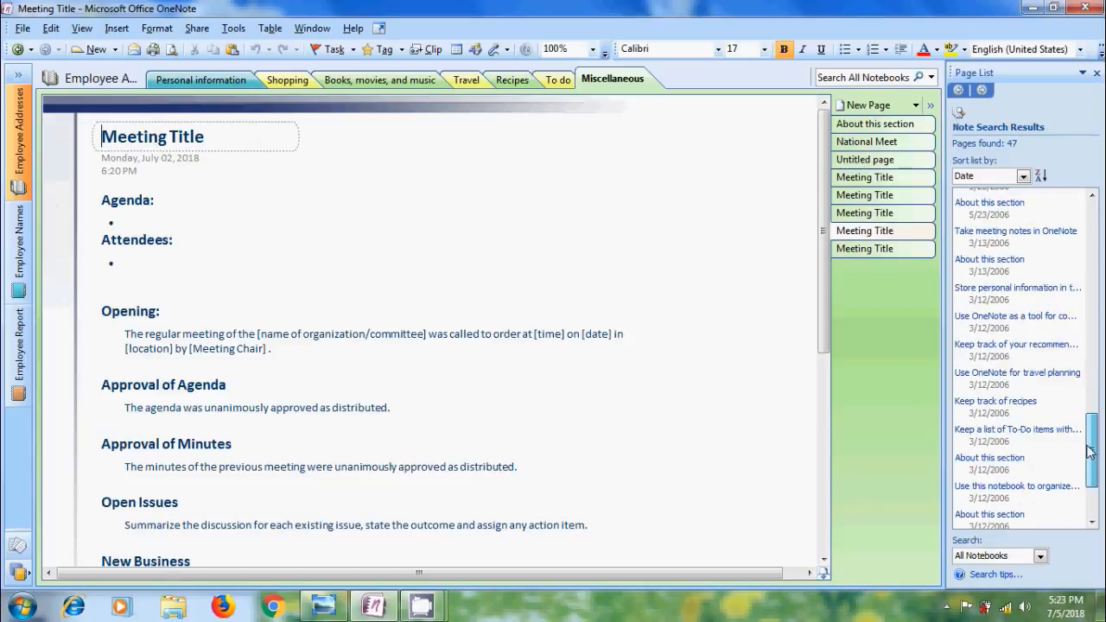
pyautogui.scroll(-3)
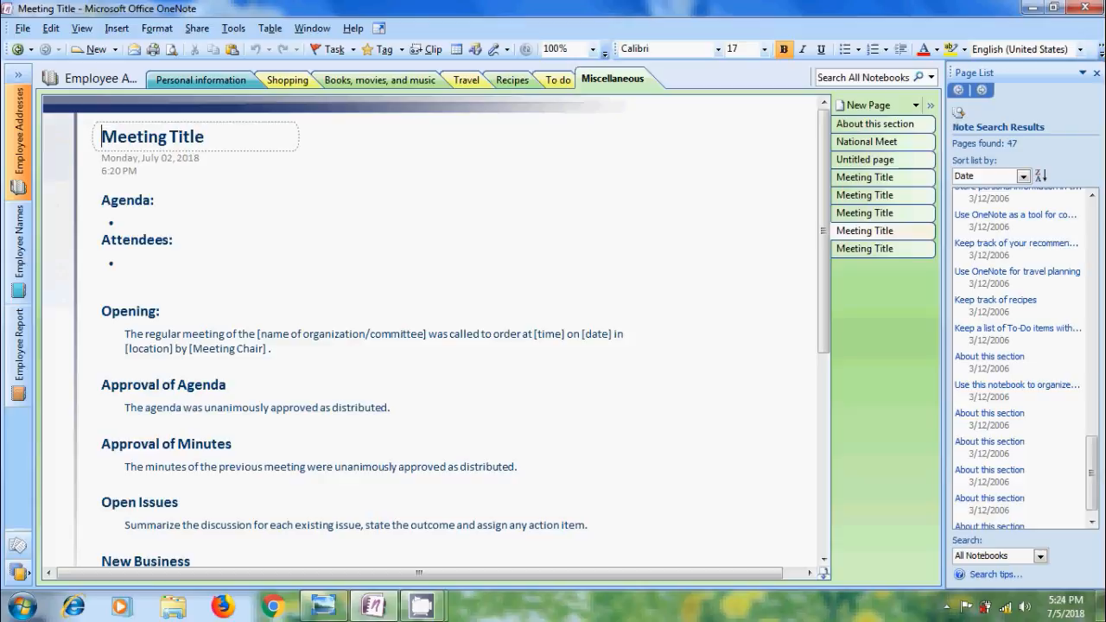
pyautogui.scroll(-3)
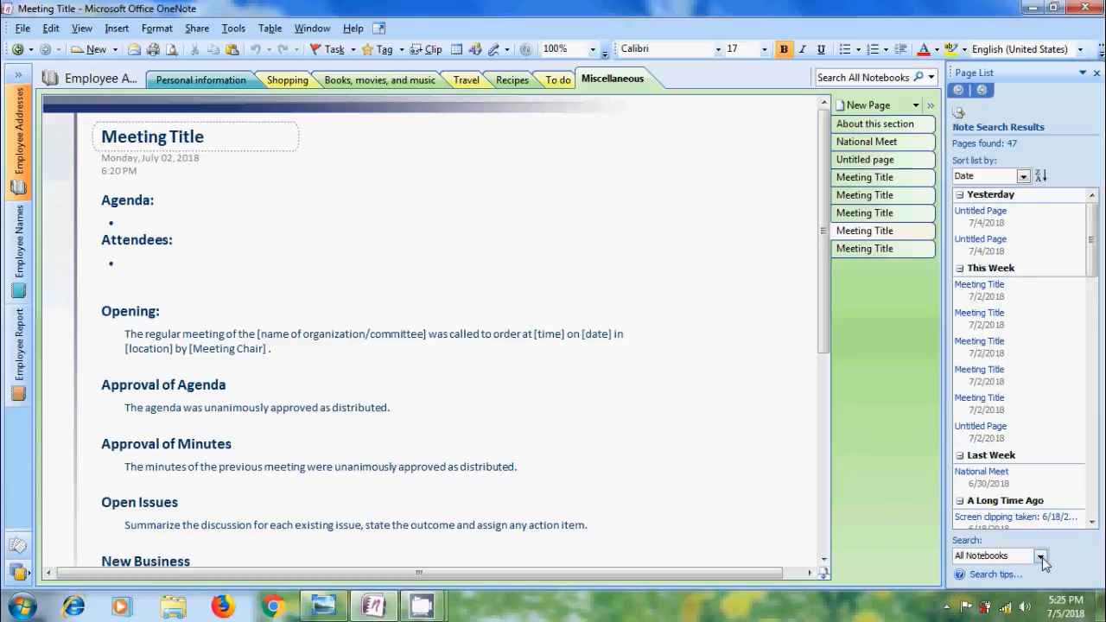
# Limit the Page List search to This Notebook, then widen it back to All Notebooks.
pyautogui.click(1048, 556)
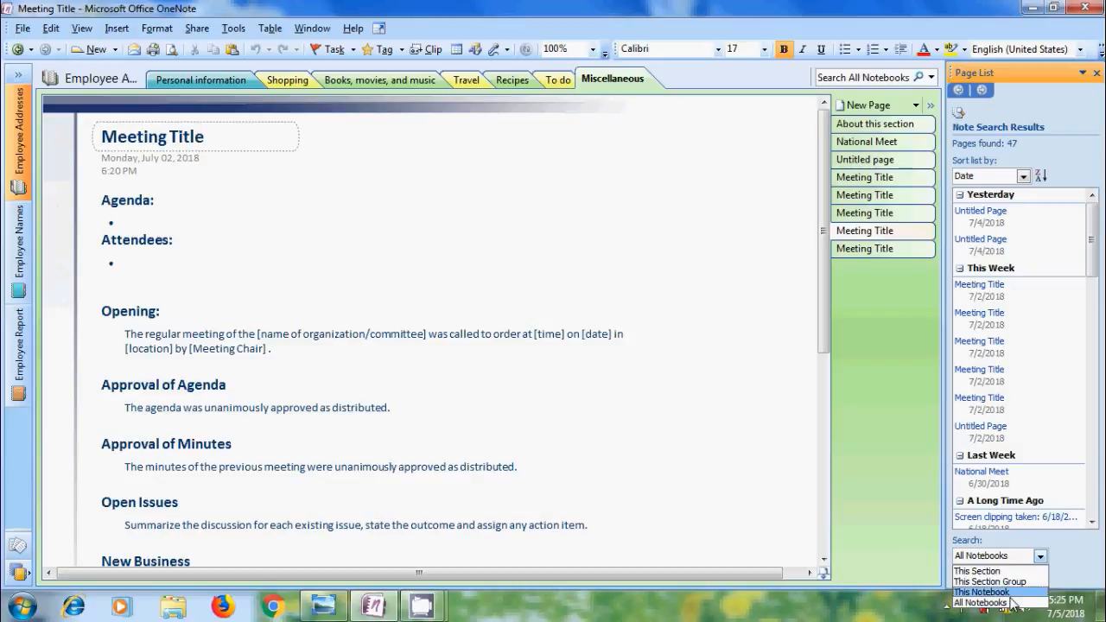
pyautogui.click(981, 592)
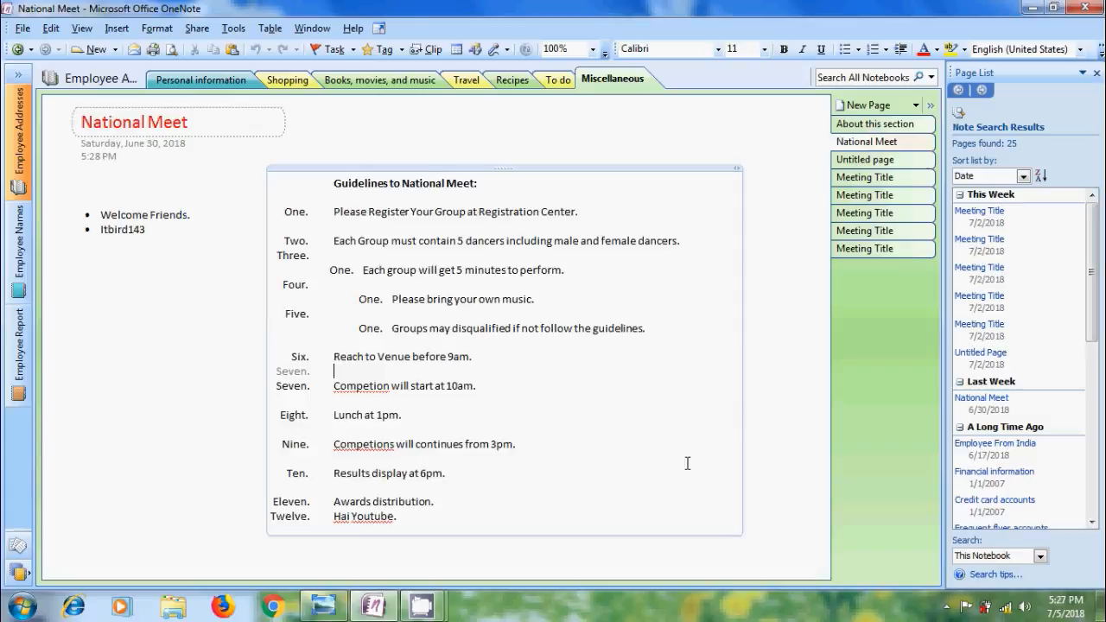
pyautogui.moveTo(629, 272)
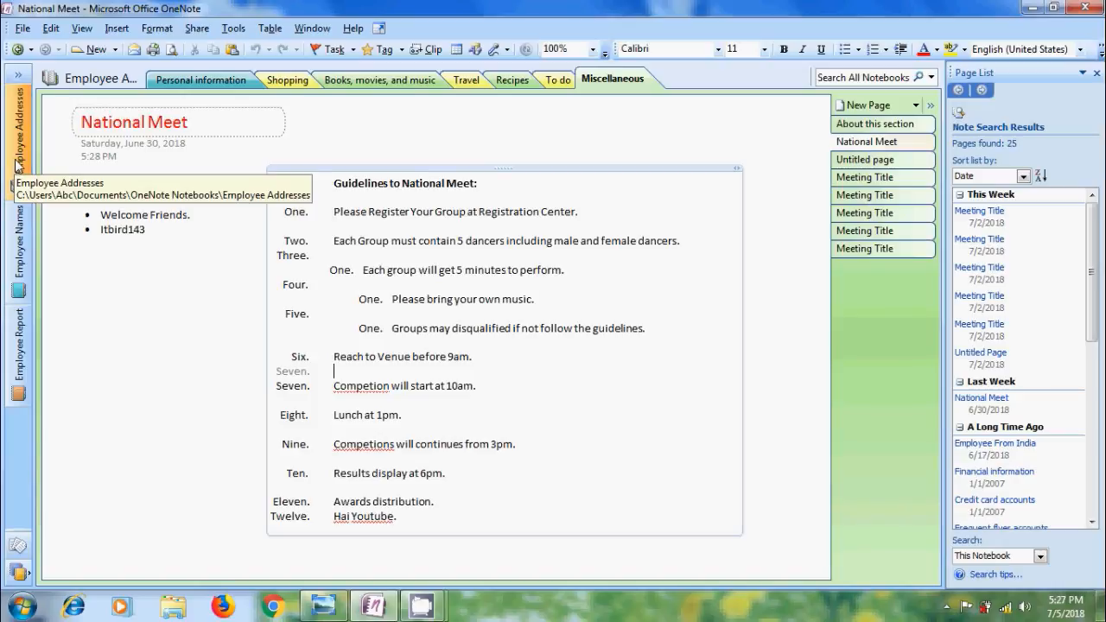
pyautogui.click(1043, 557)
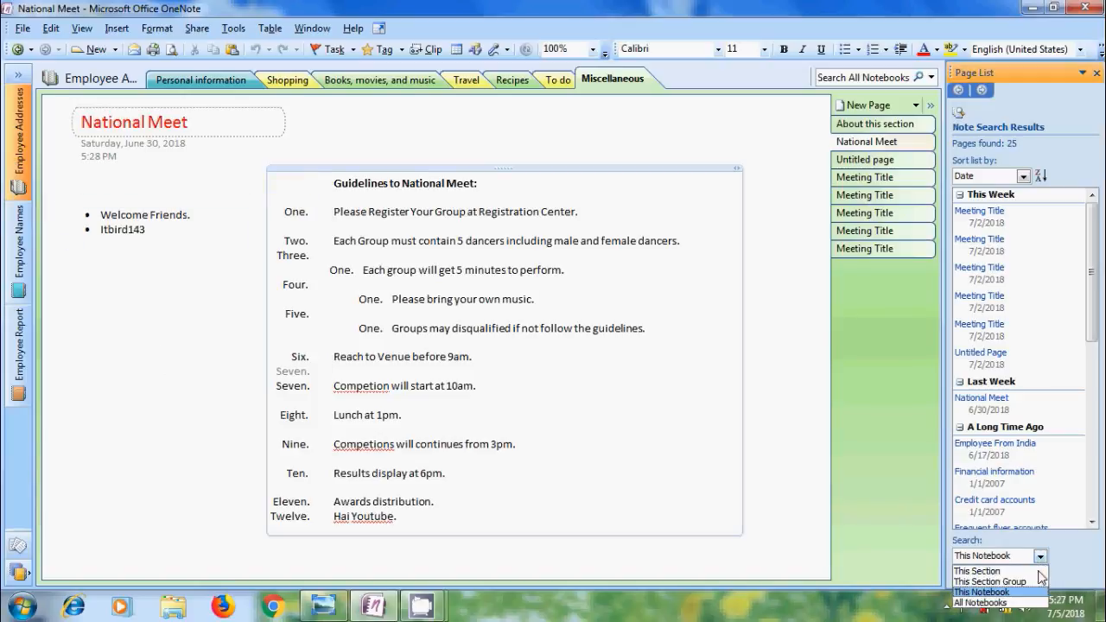
pyautogui.click(978, 601)
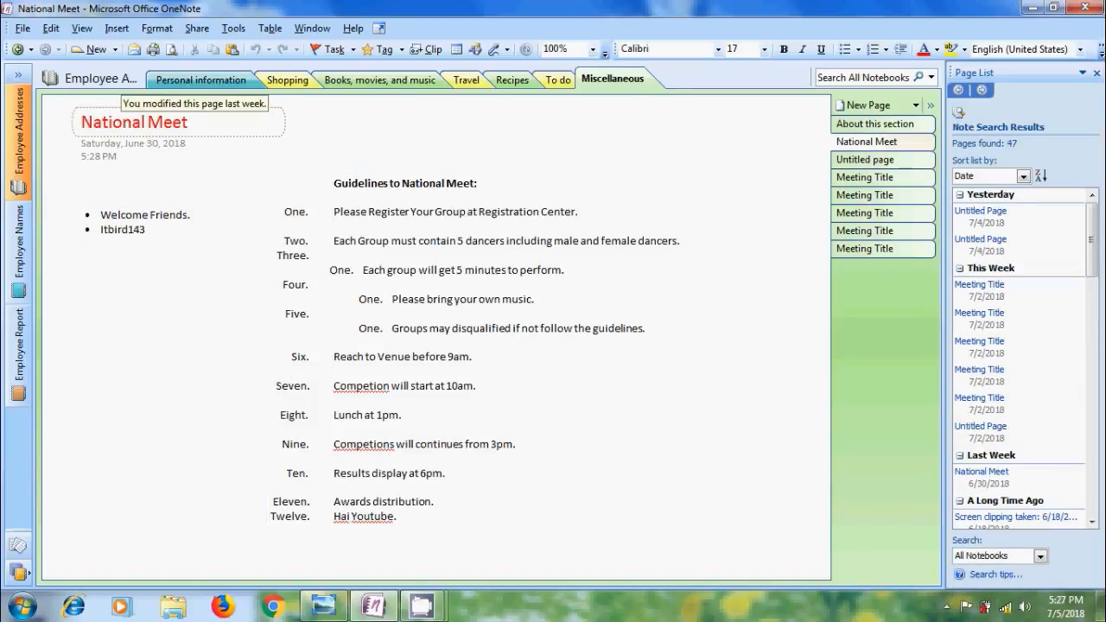
# Re-sort the Page List, scroll through it, and set search to This Section.
pyautogui.click(1024, 175)
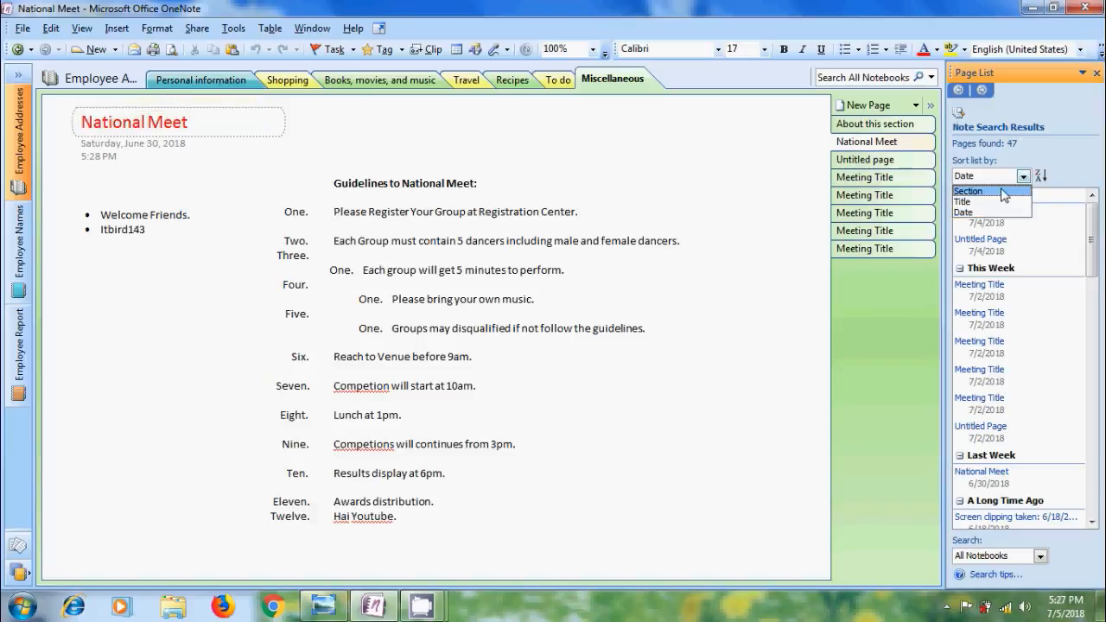
pyautogui.click(968, 191)
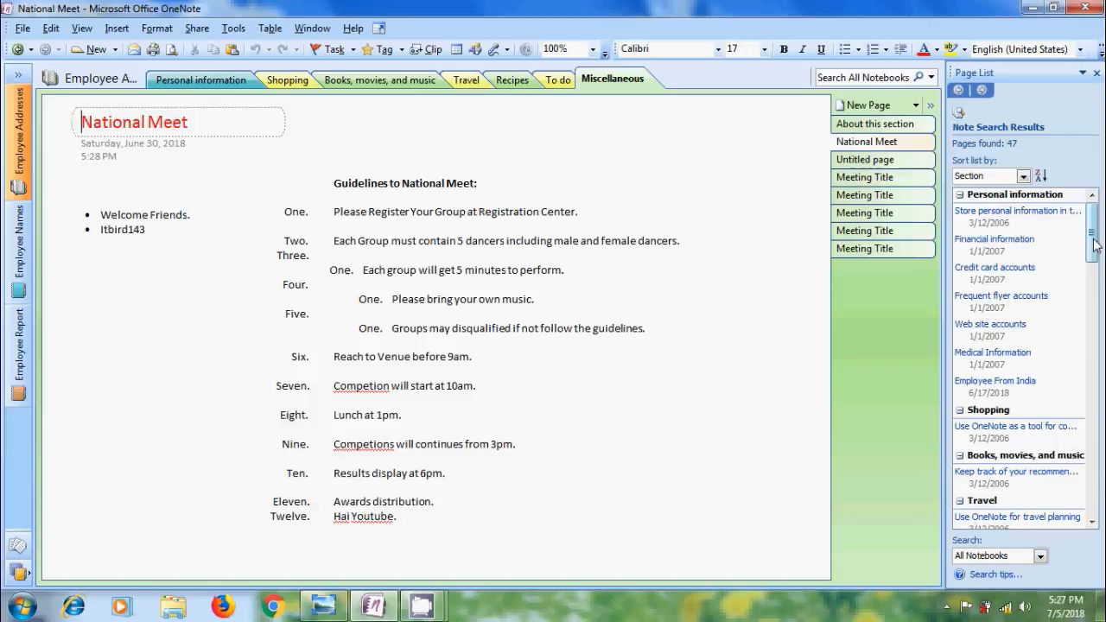
pyautogui.scroll(-3)
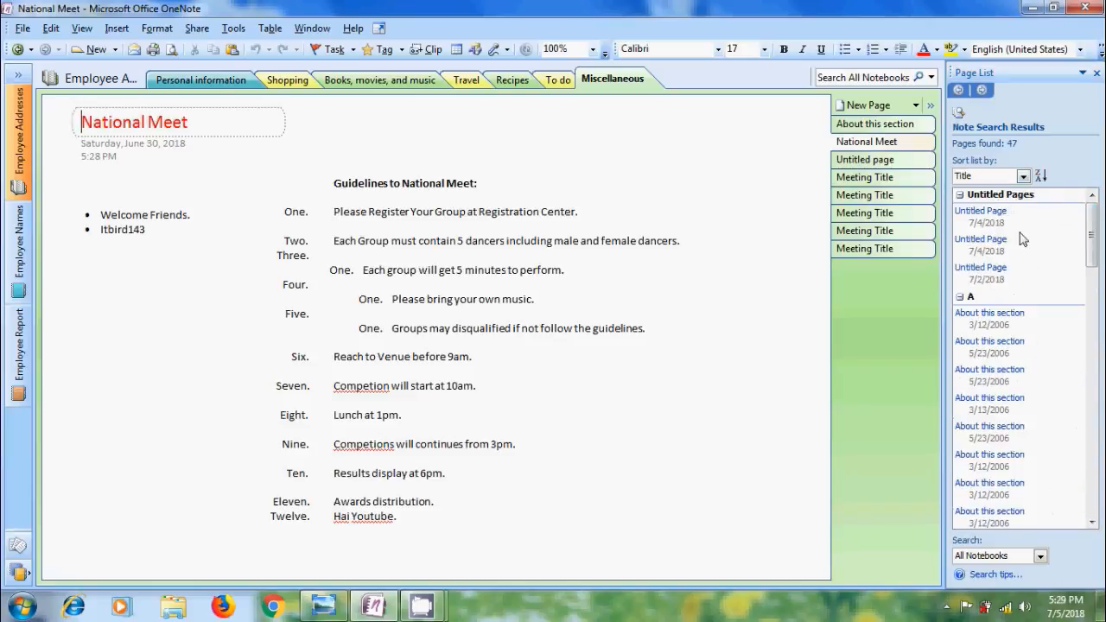
pyautogui.moveTo(1048, 242)
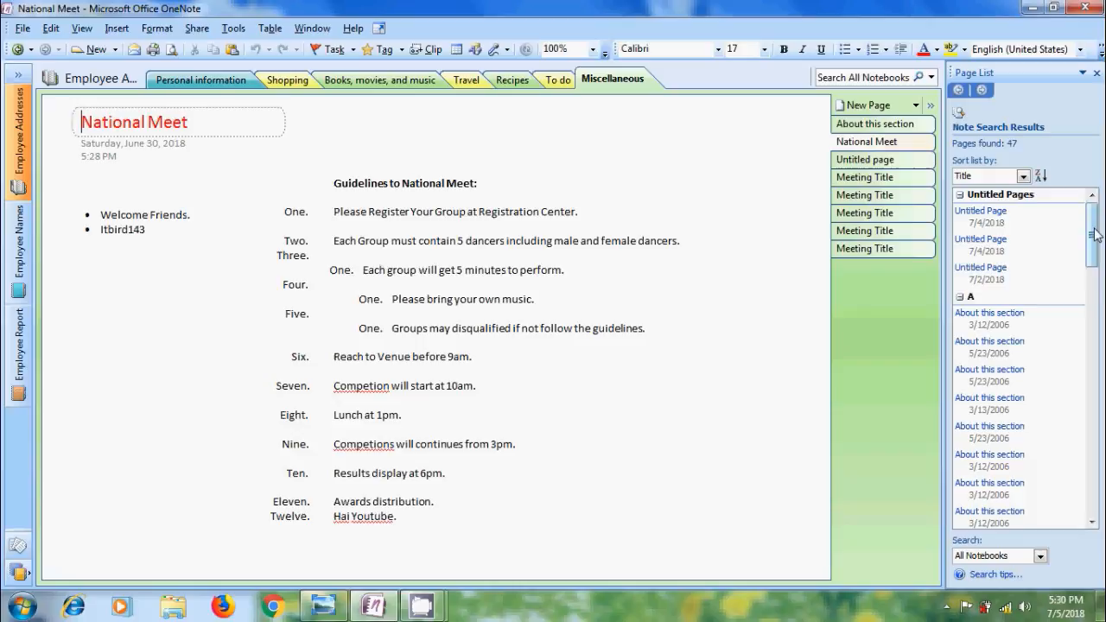
pyautogui.scroll(-3)
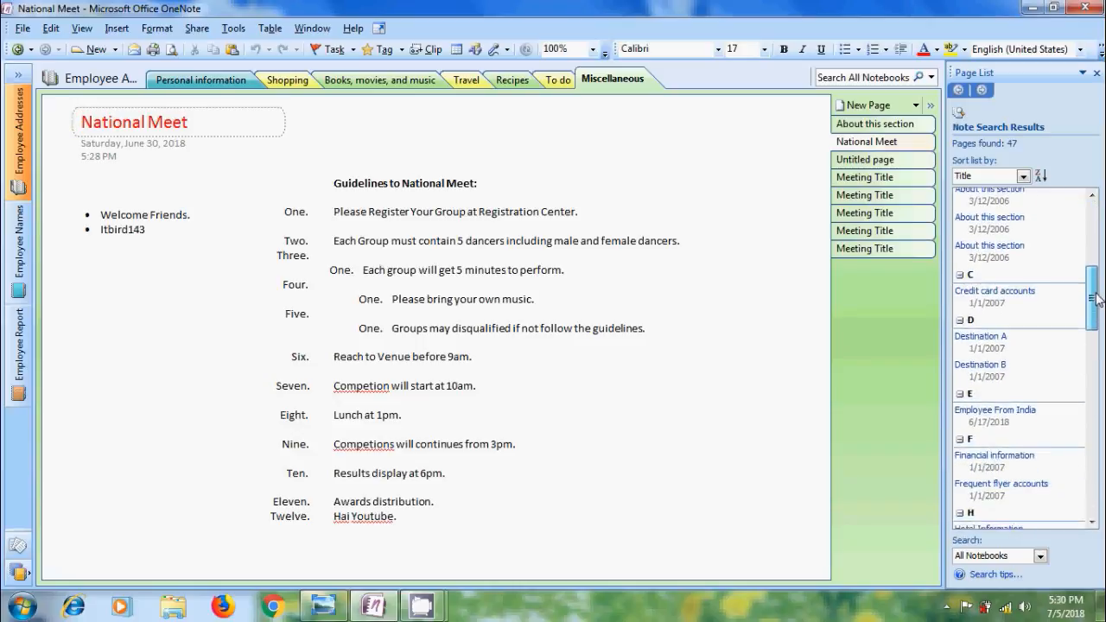
pyautogui.scroll(-3)
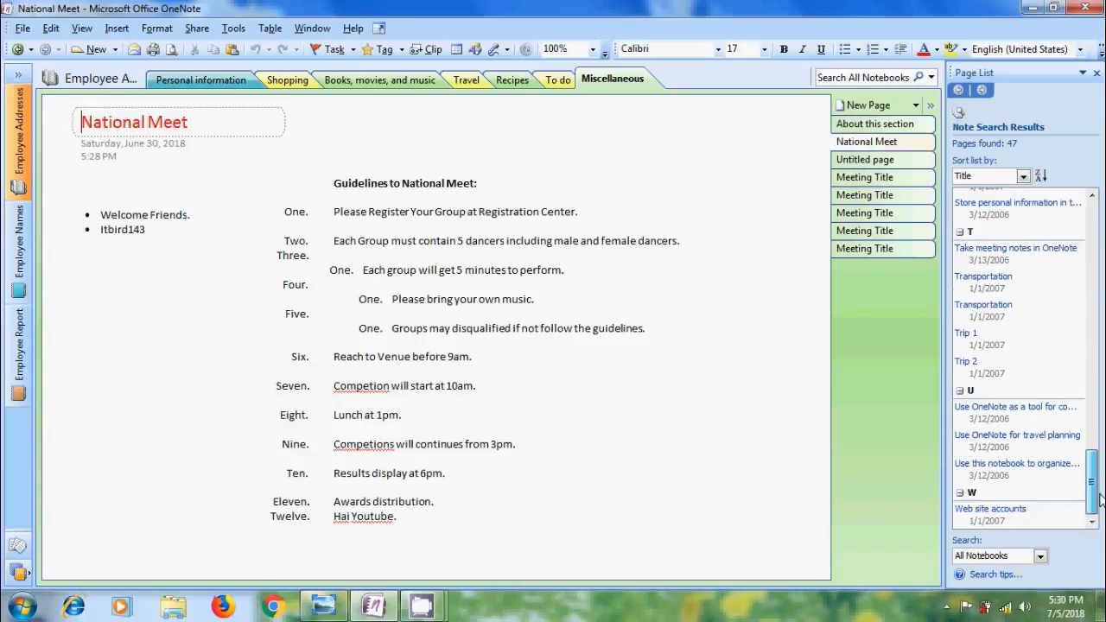
pyautogui.click(1014, 555)
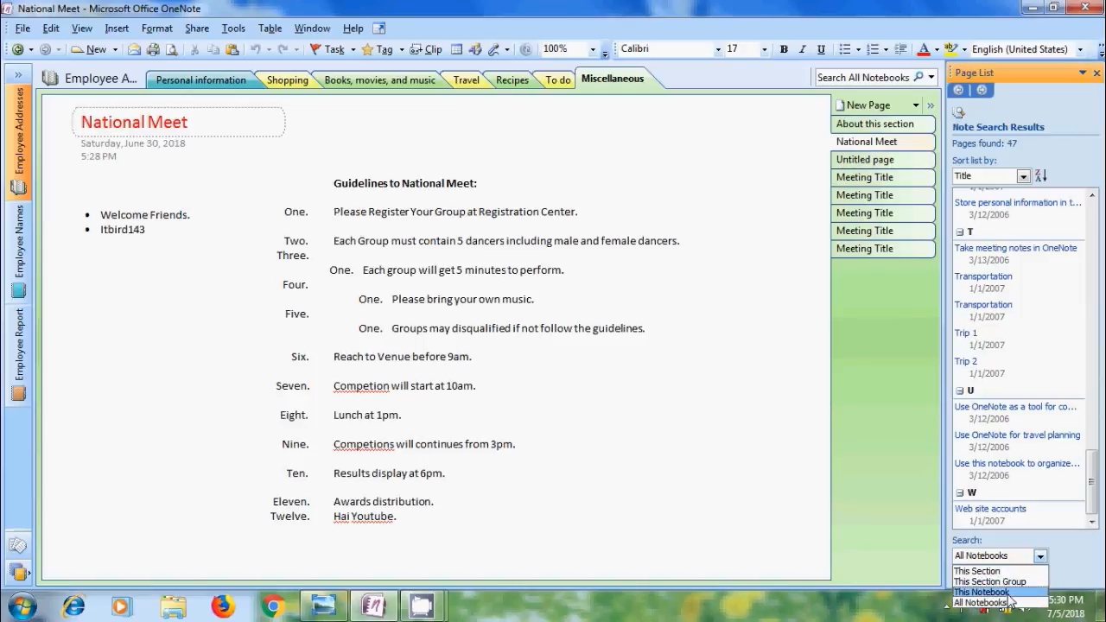
pyautogui.click(979, 591)
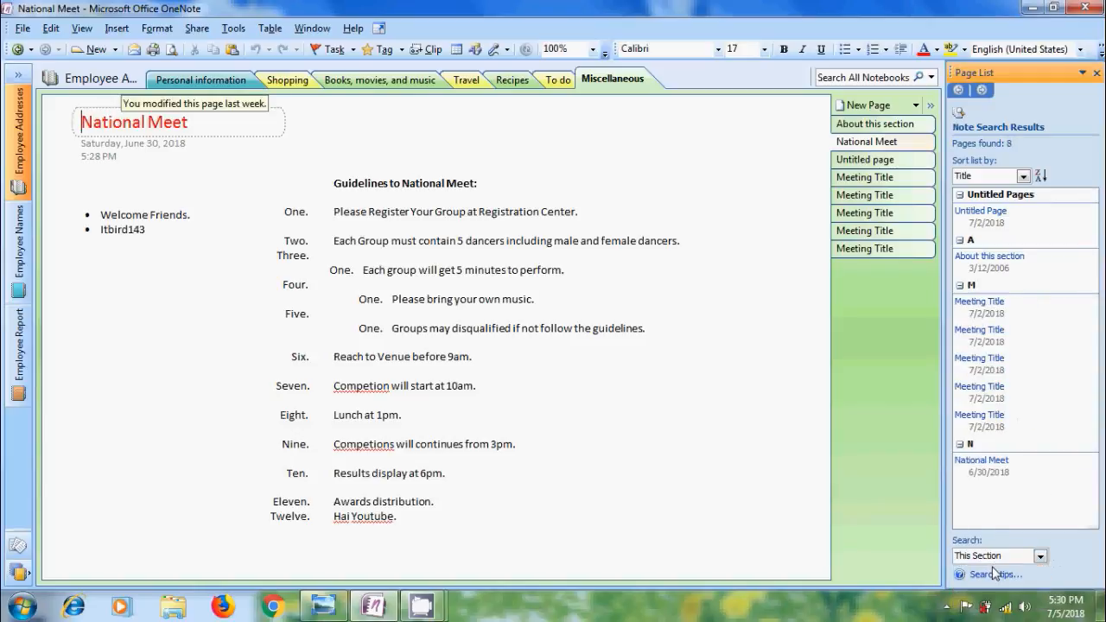
pyautogui.moveTo(1014, 157)
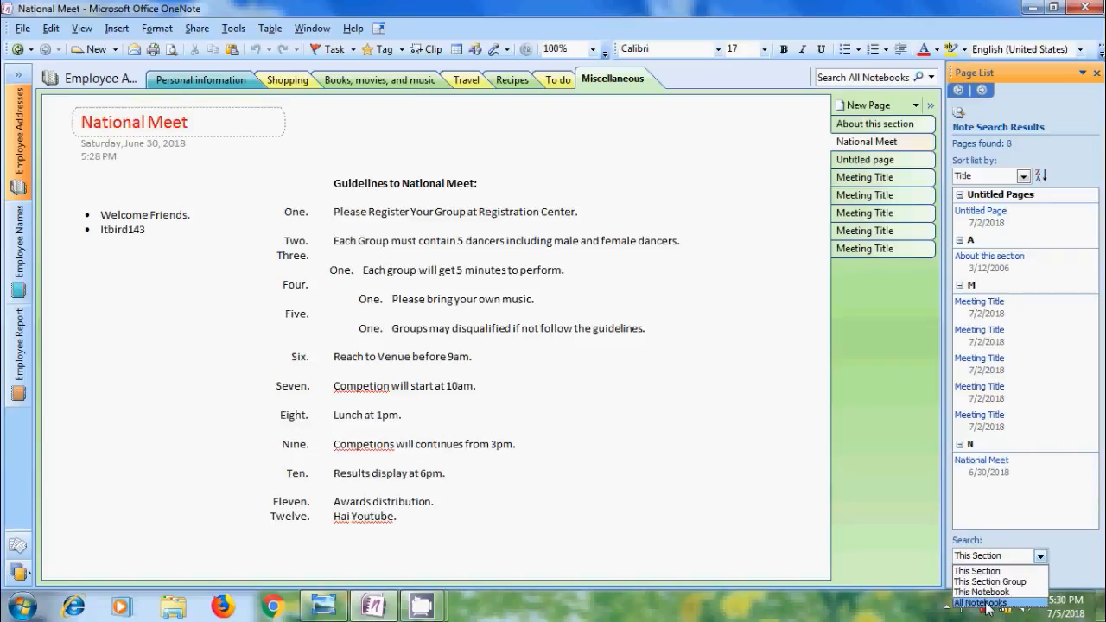
# Search All Notebooks, sort titles descending, then restore ascending order across 47 pages.
pyautogui.click(987, 602)
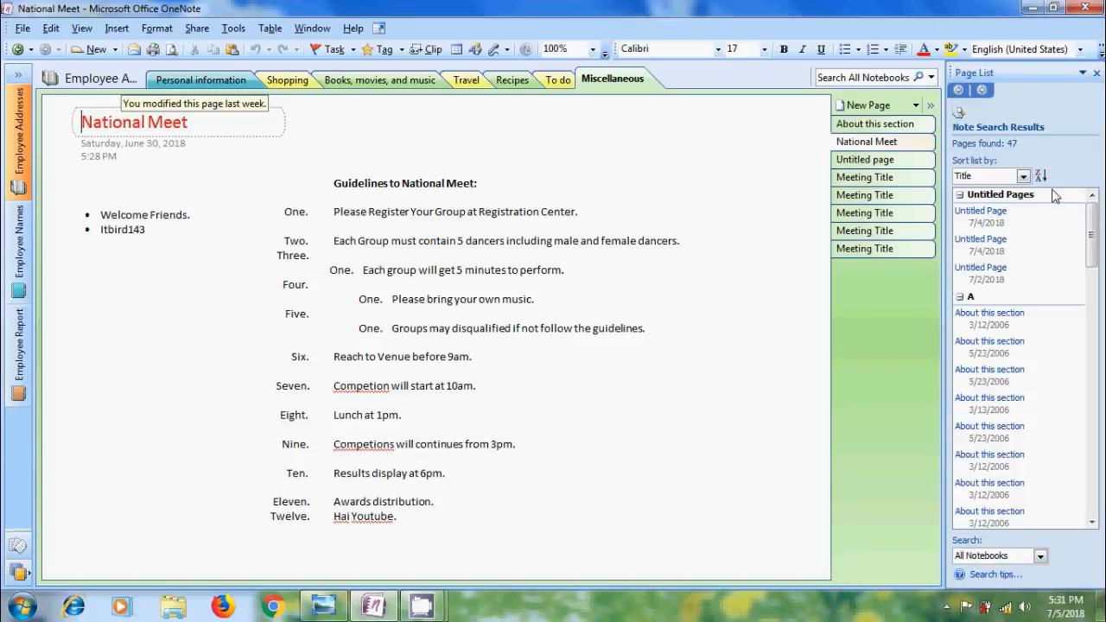
pyautogui.moveTo(1056, 176)
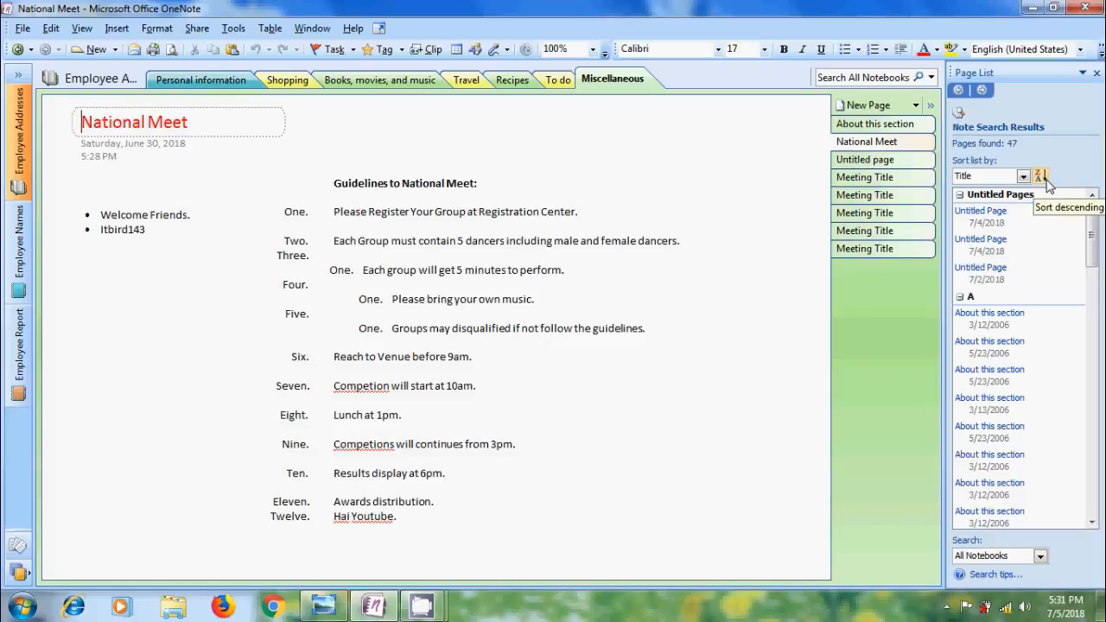
pyautogui.click(1035, 175)
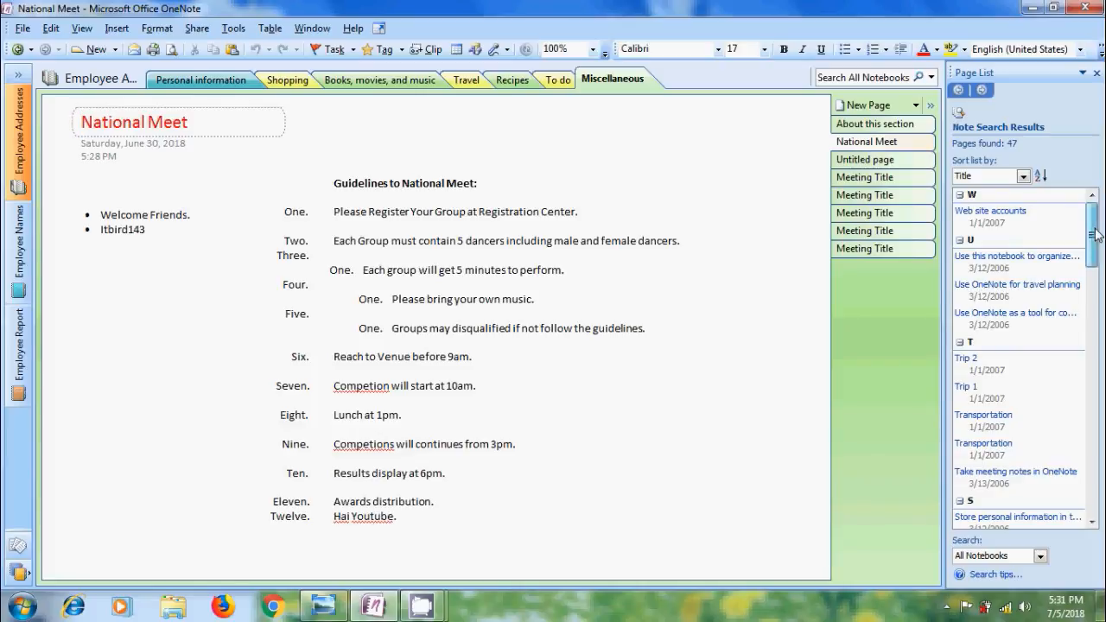
pyautogui.scroll(-3)
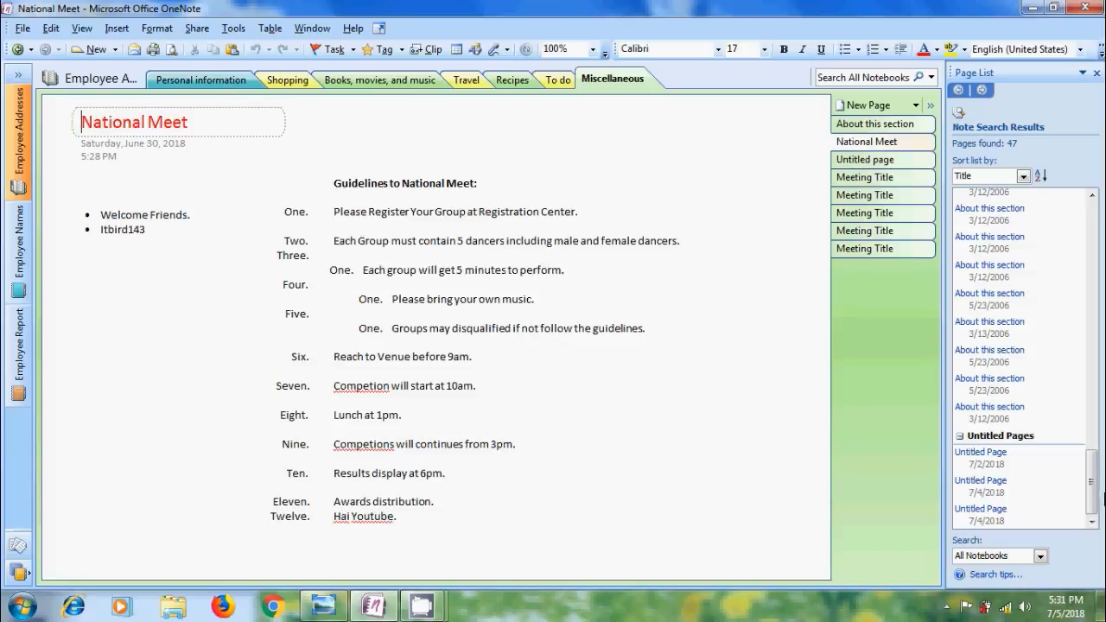
pyautogui.moveTo(1015, 176)
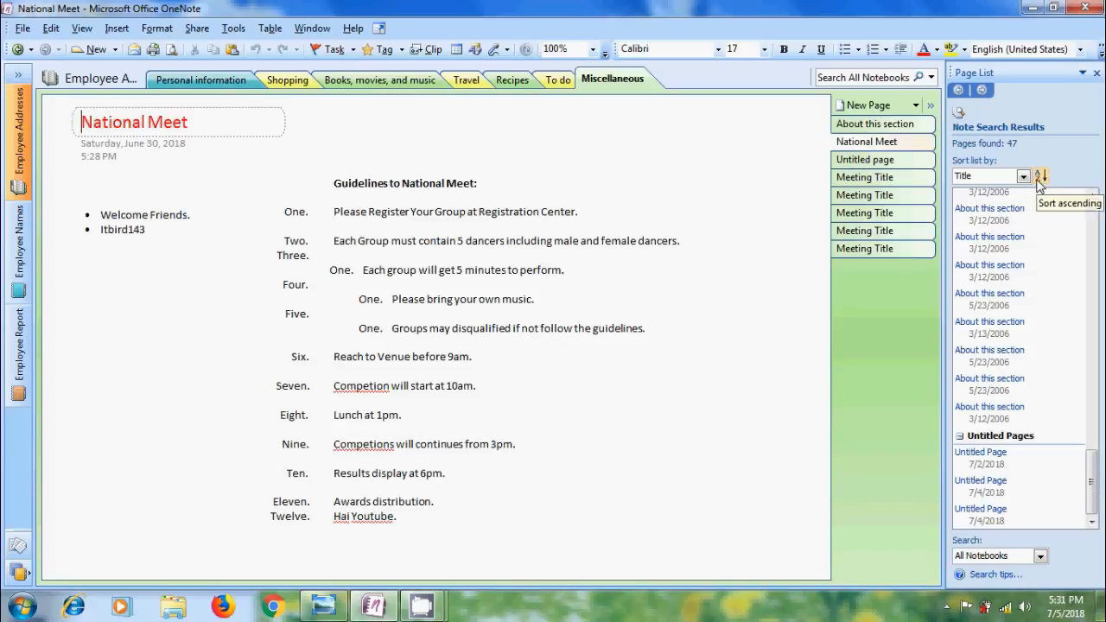
pyautogui.click(1040, 177)
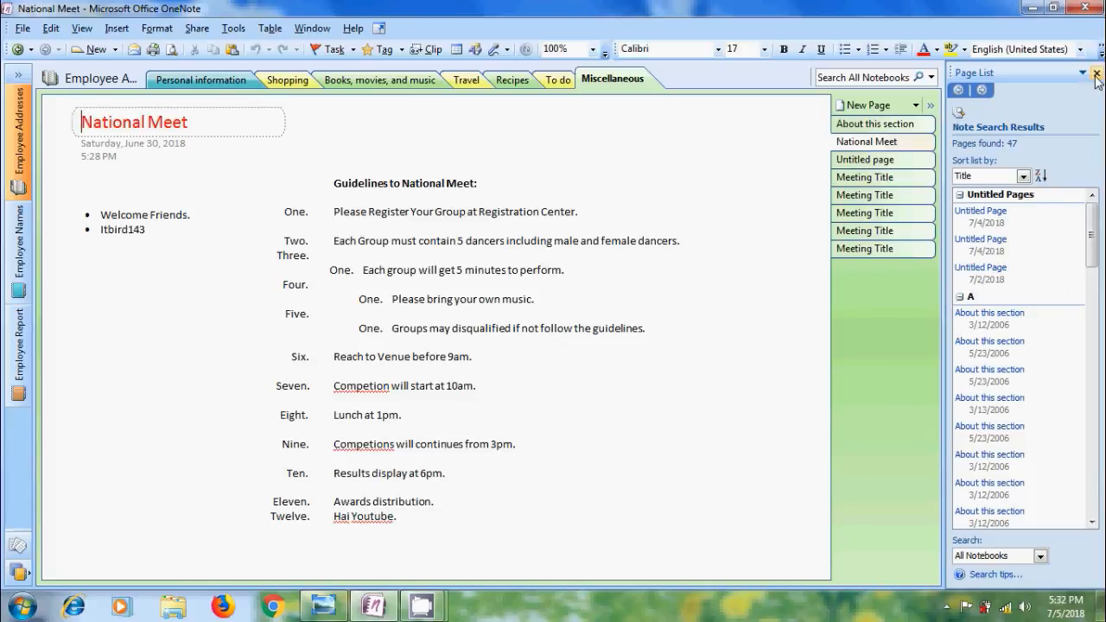
# Close the Page List task pane via the View menu.
pyautogui.click(83, 28)
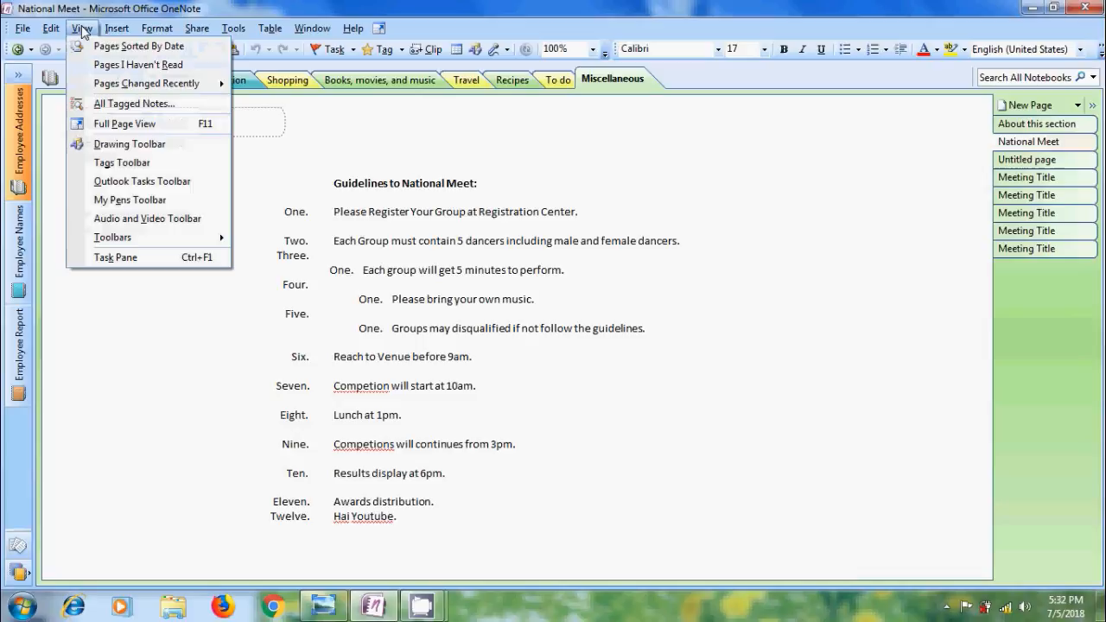
pyautogui.moveTo(138, 64)
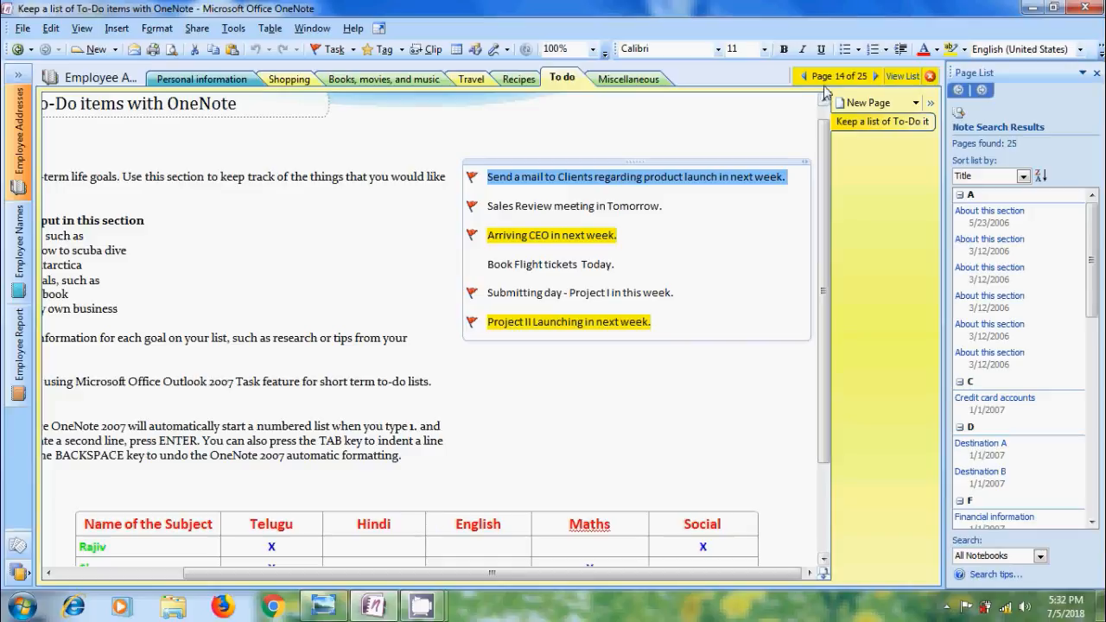
pyautogui.moveTo(883, 81)
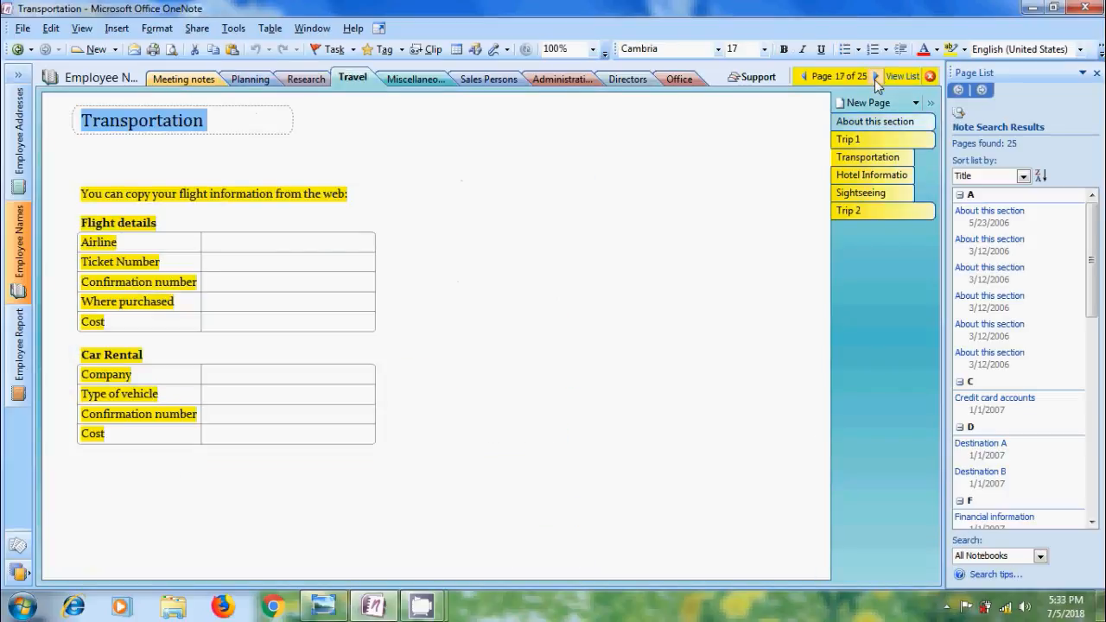
# Sort unread pages by date, narrow to This Section, then return to All Notebooks.
pyautogui.click(1024, 177)
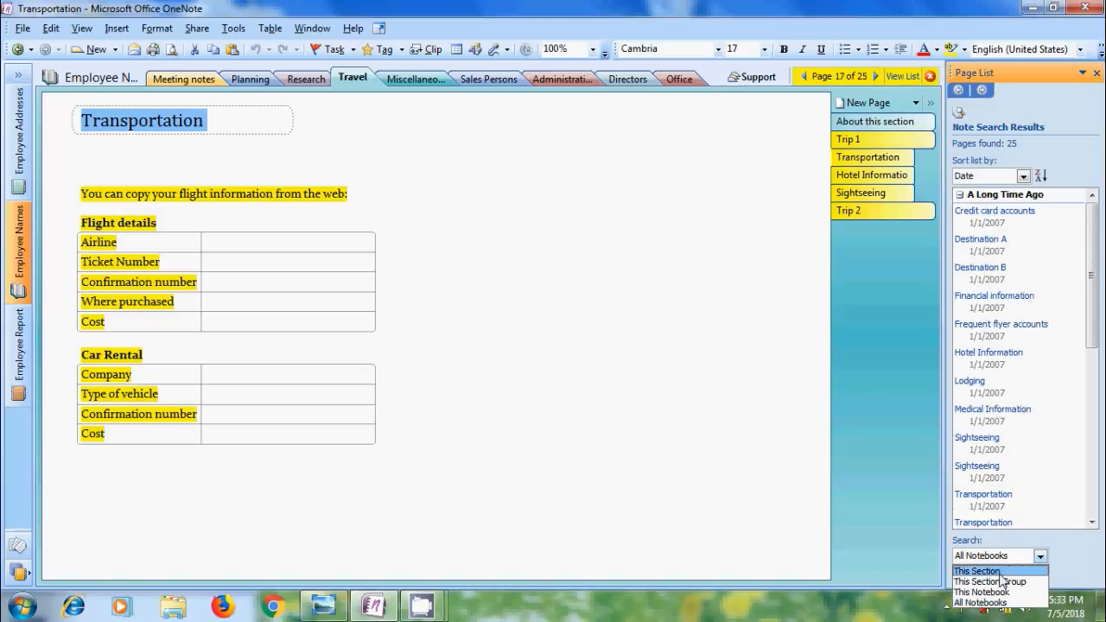
pyautogui.click(978, 571)
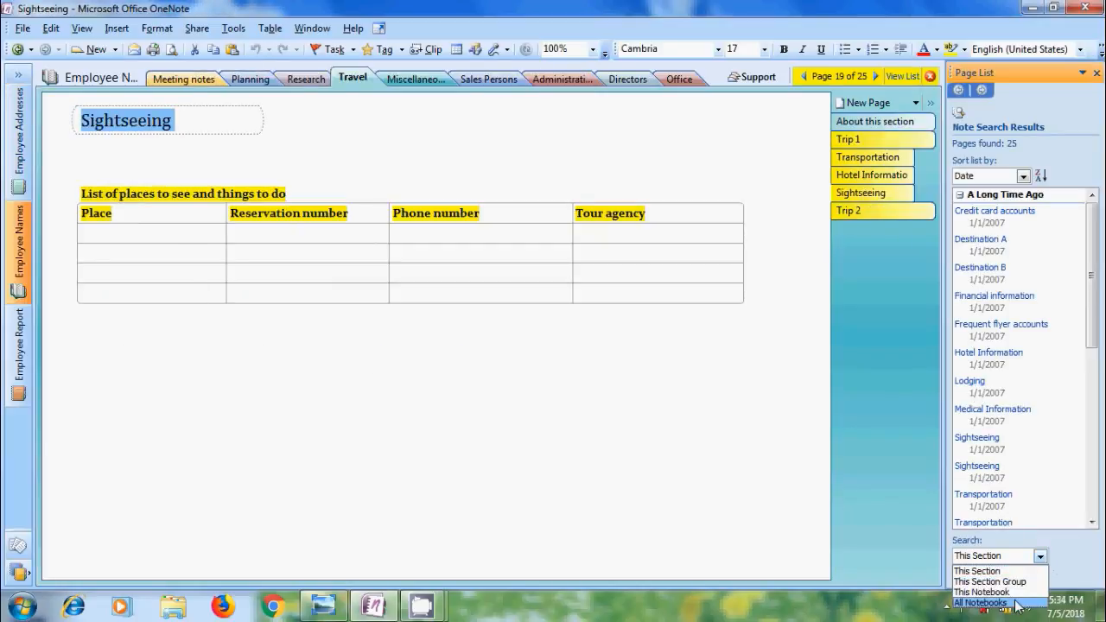
pyautogui.click(980, 599)
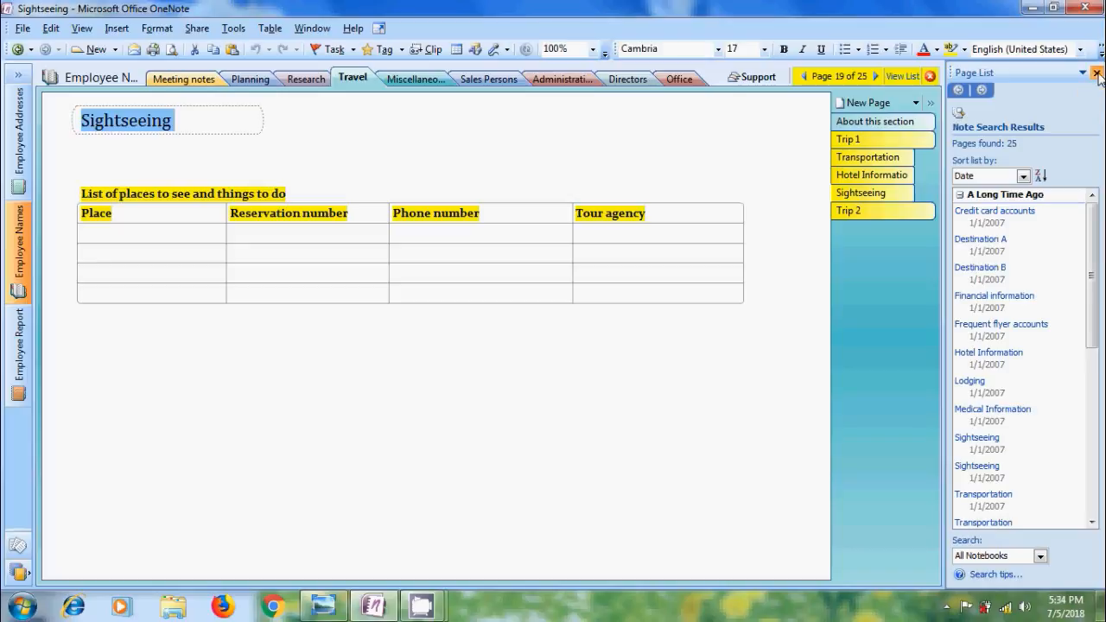
# Close the Page List and advance to the next recently changed page.
pyautogui.click(112, 28)
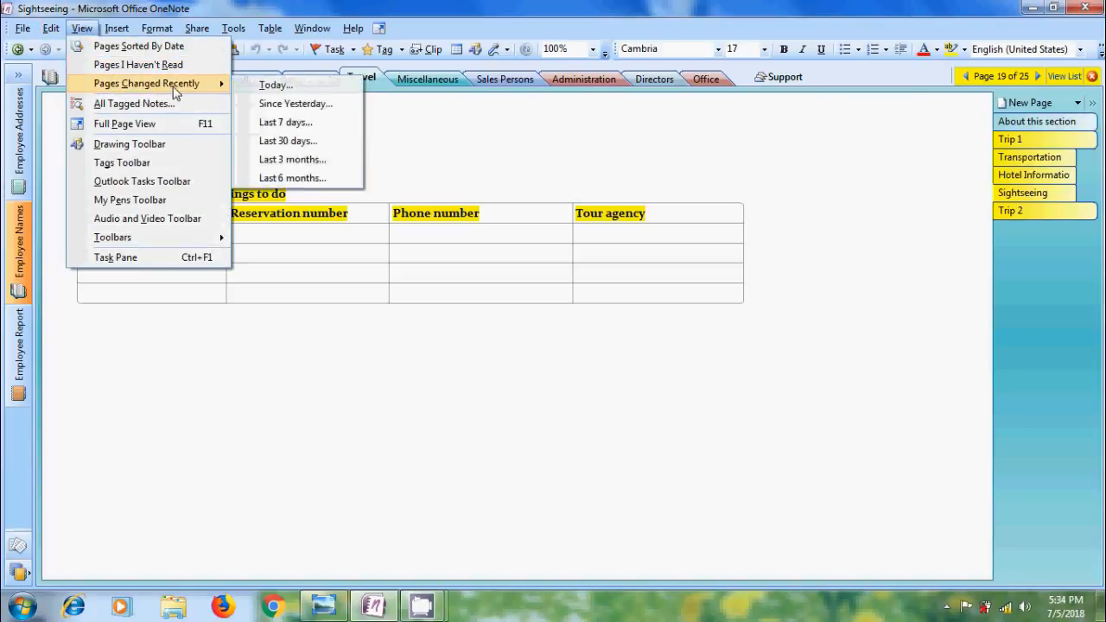
pyautogui.moveTo(298, 122)
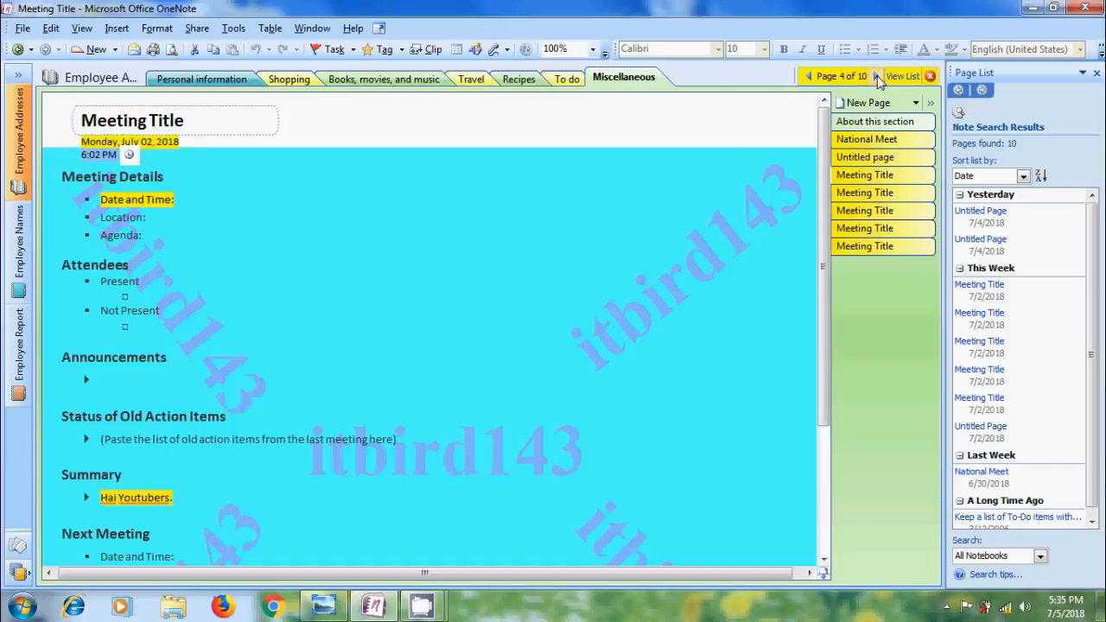
pyautogui.click(888, 77)
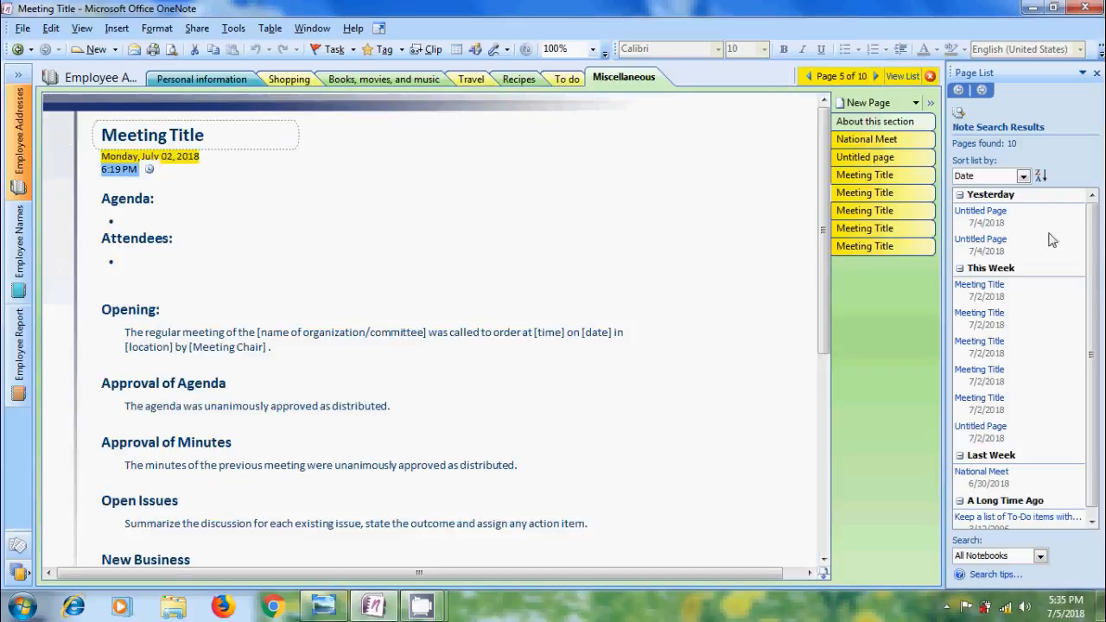
pyautogui.moveTo(985, 214)
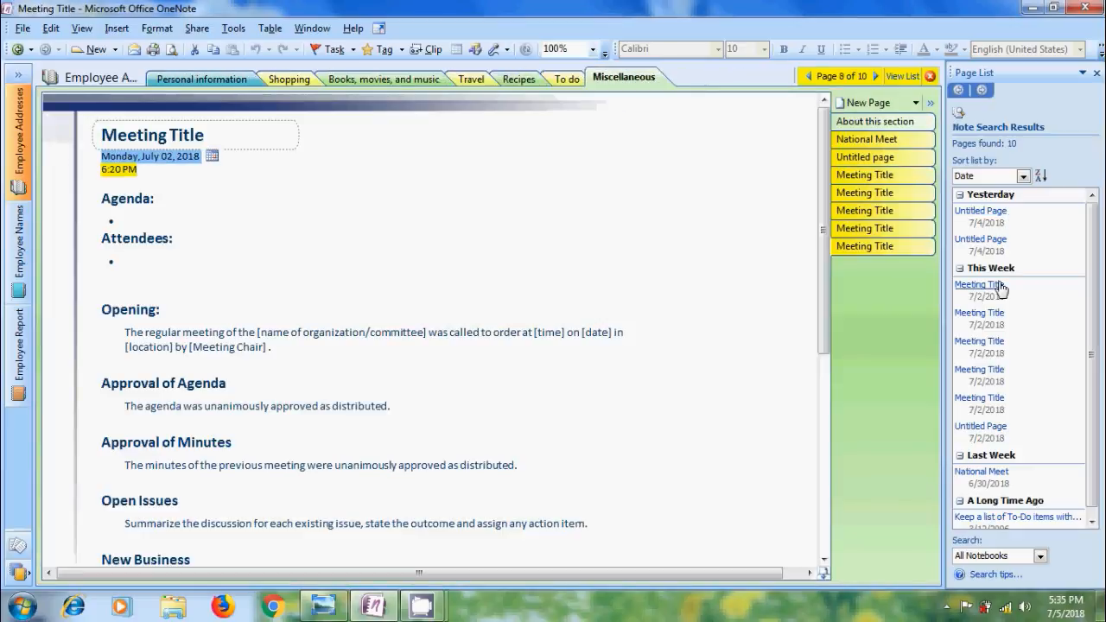
# Restrict recently changed pages to This Section and scroll the list.
pyautogui.click(1014, 556)
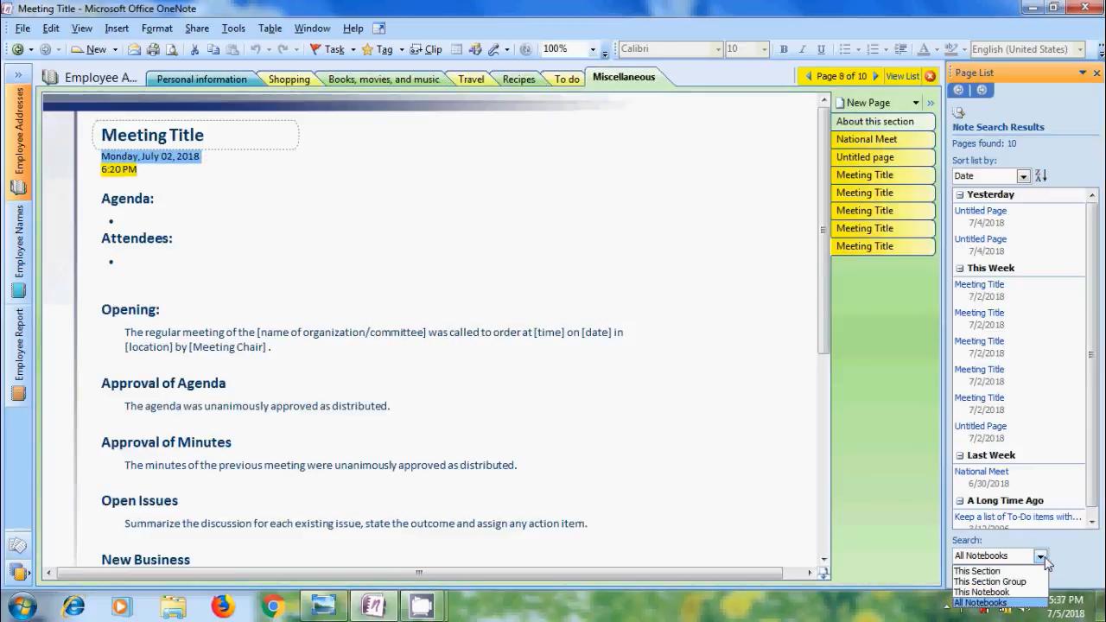
pyautogui.click(980, 571)
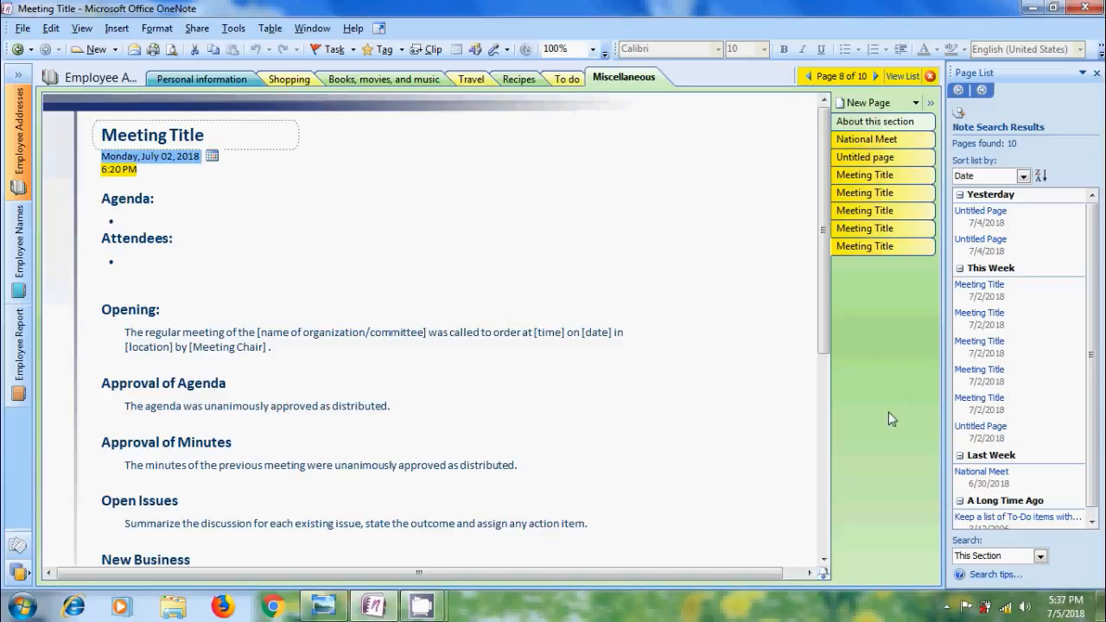
pyautogui.moveTo(1021, 220)
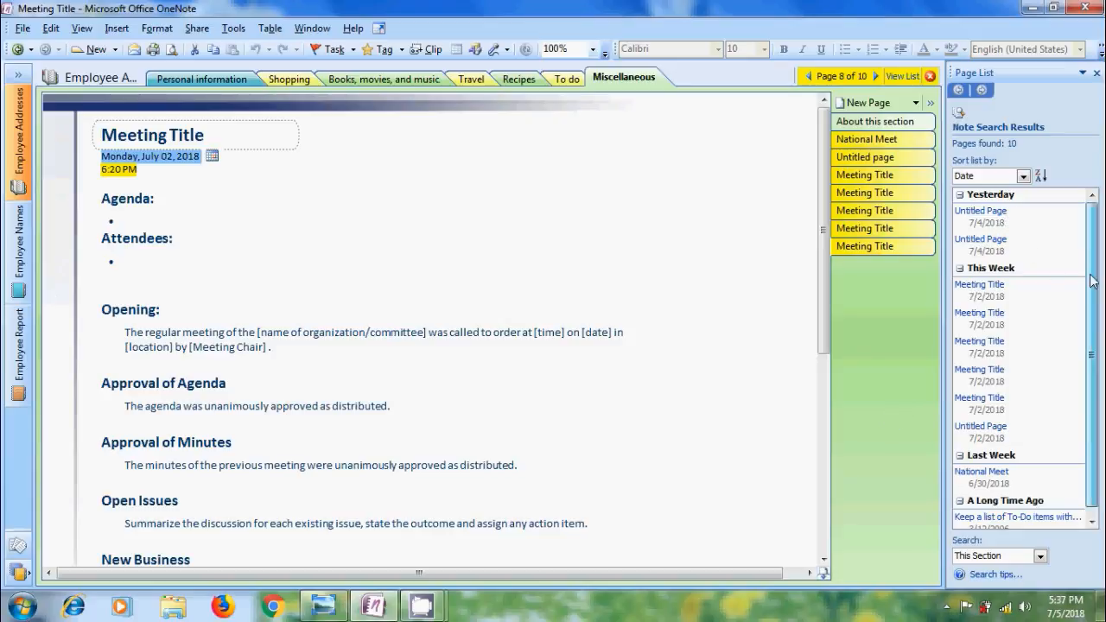
pyautogui.scroll(-3)
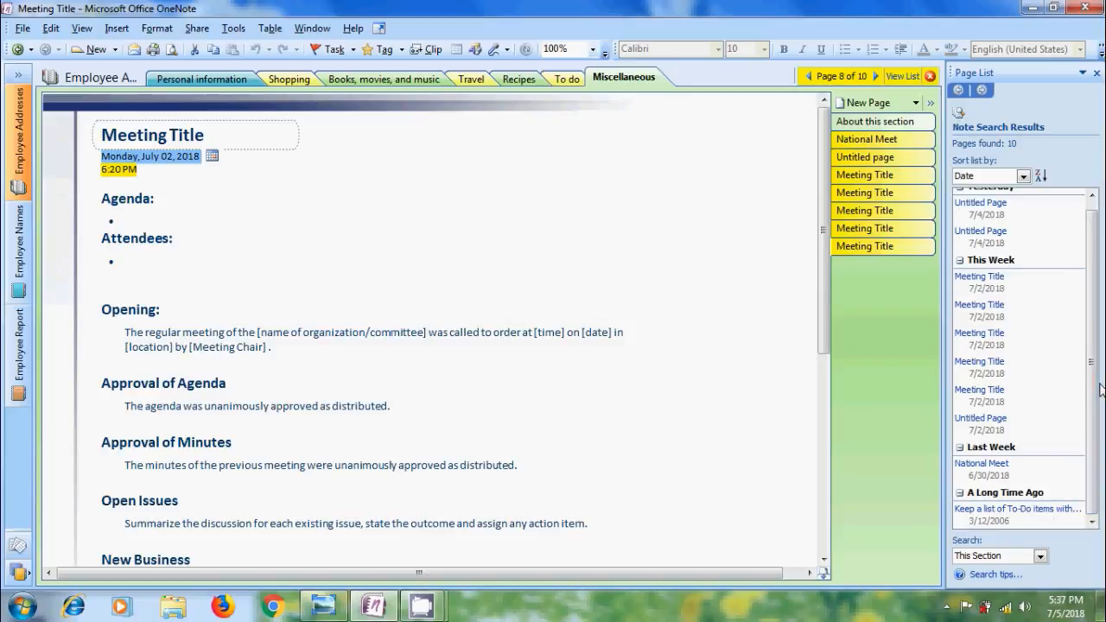